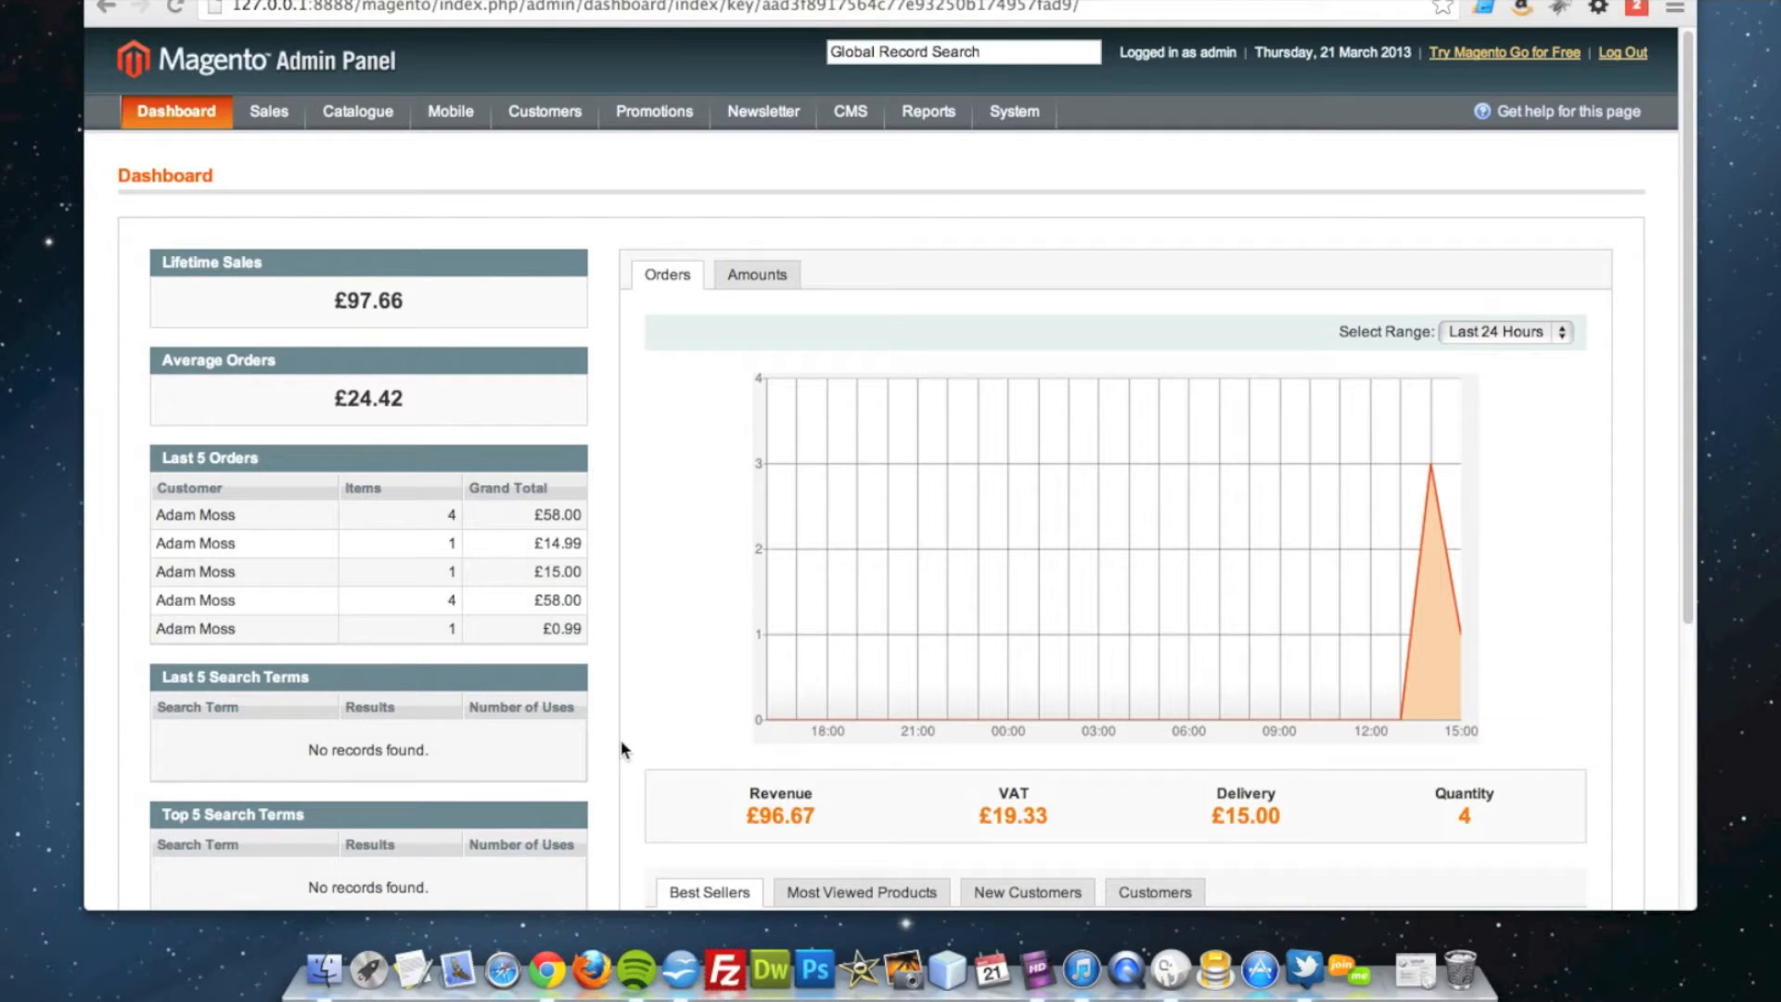
{"action": "mouse_move", "coordinate": [635, 740]}
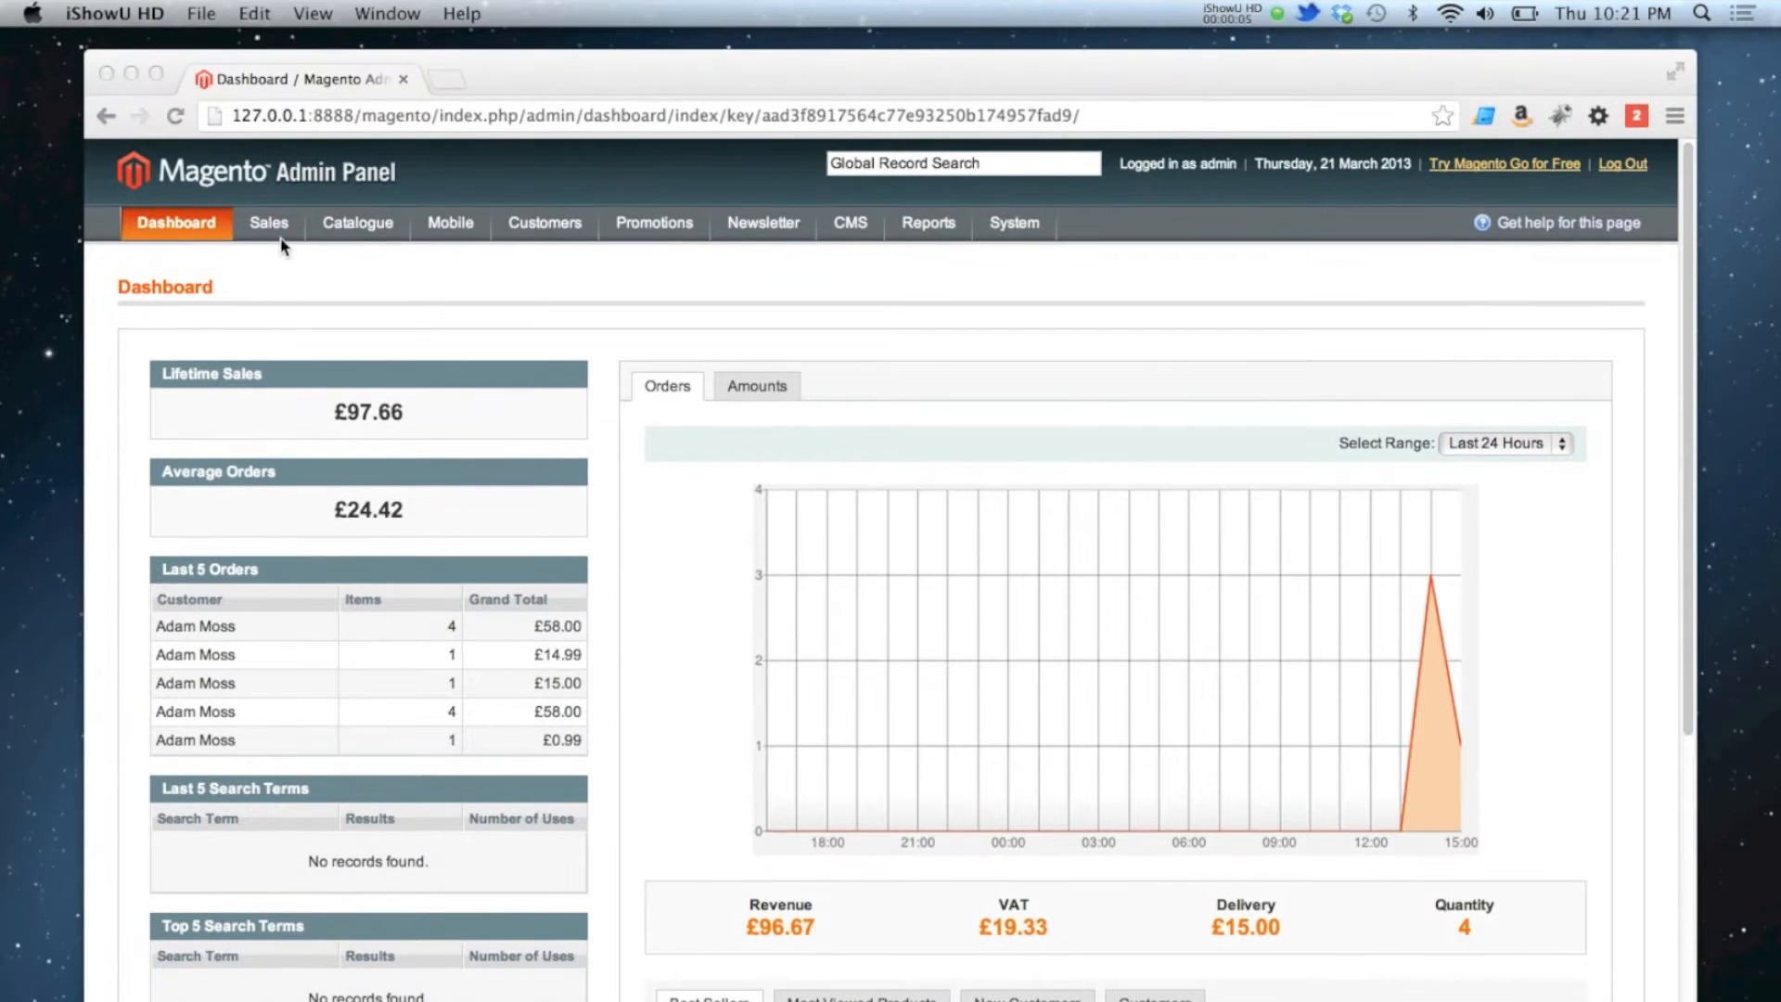
Open order #100000003 from Sales > Orders and view its items and totals
{"action": "left_click", "coordinate": [269, 222]}
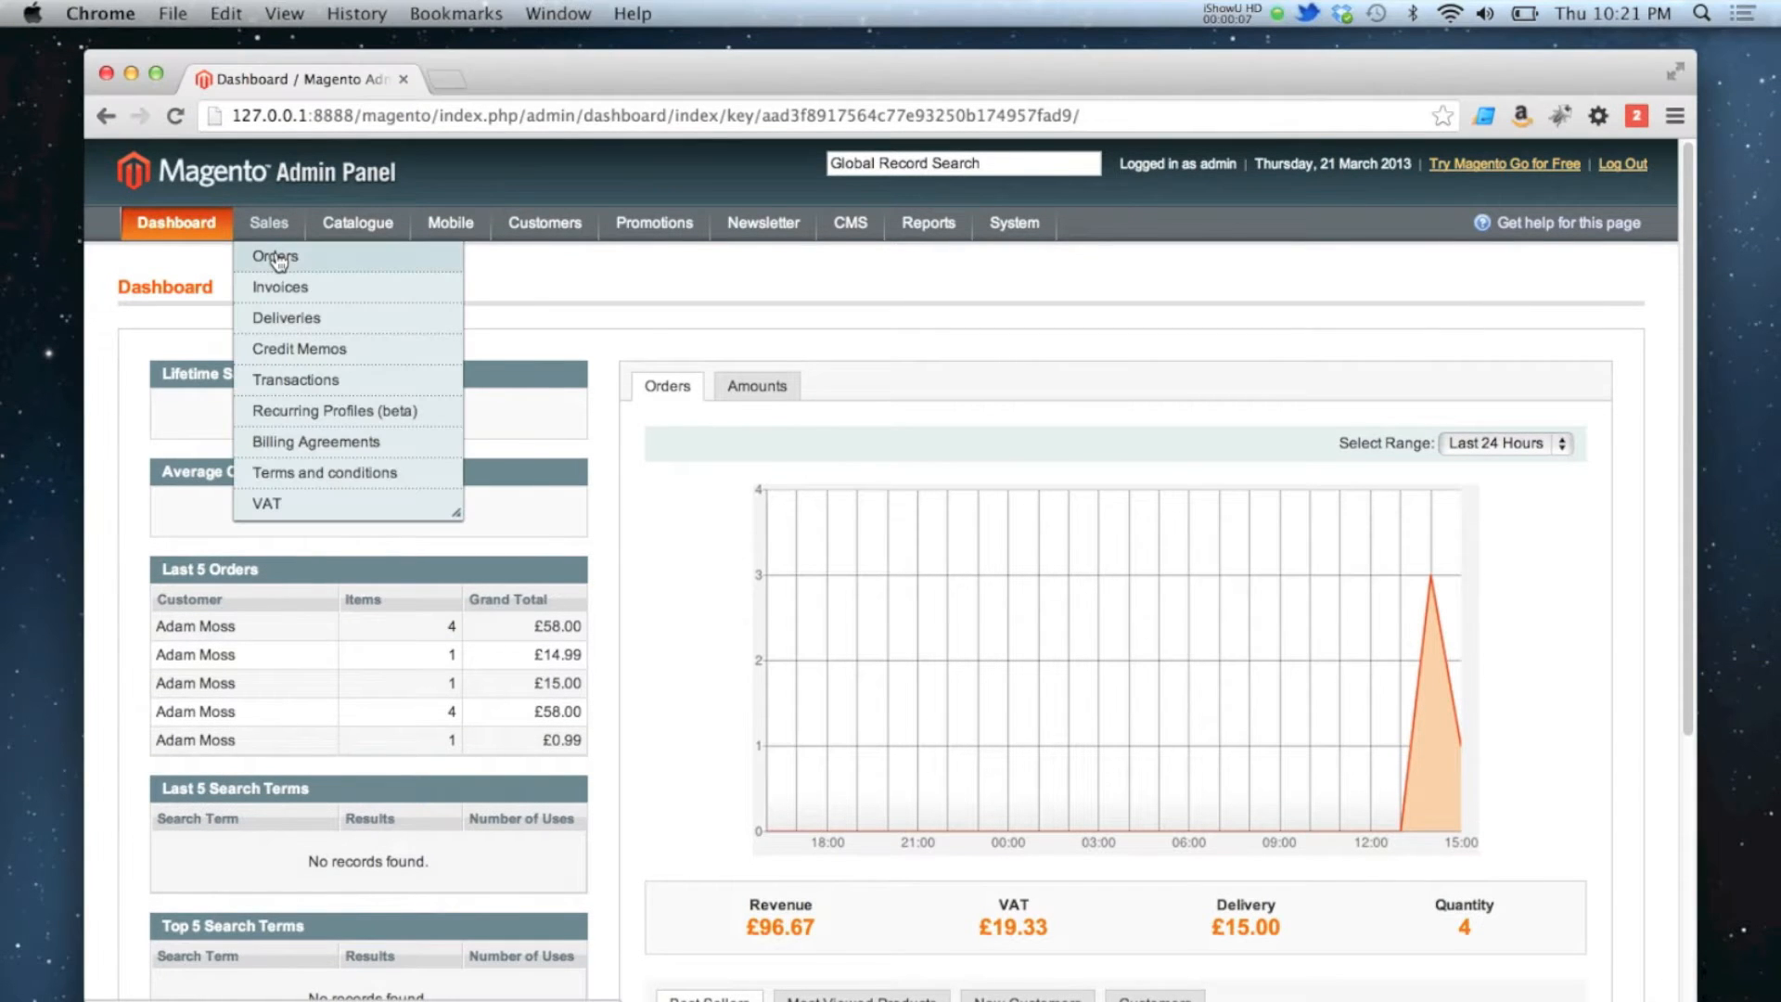
{"action": "left_click", "coordinate": [272, 257]}
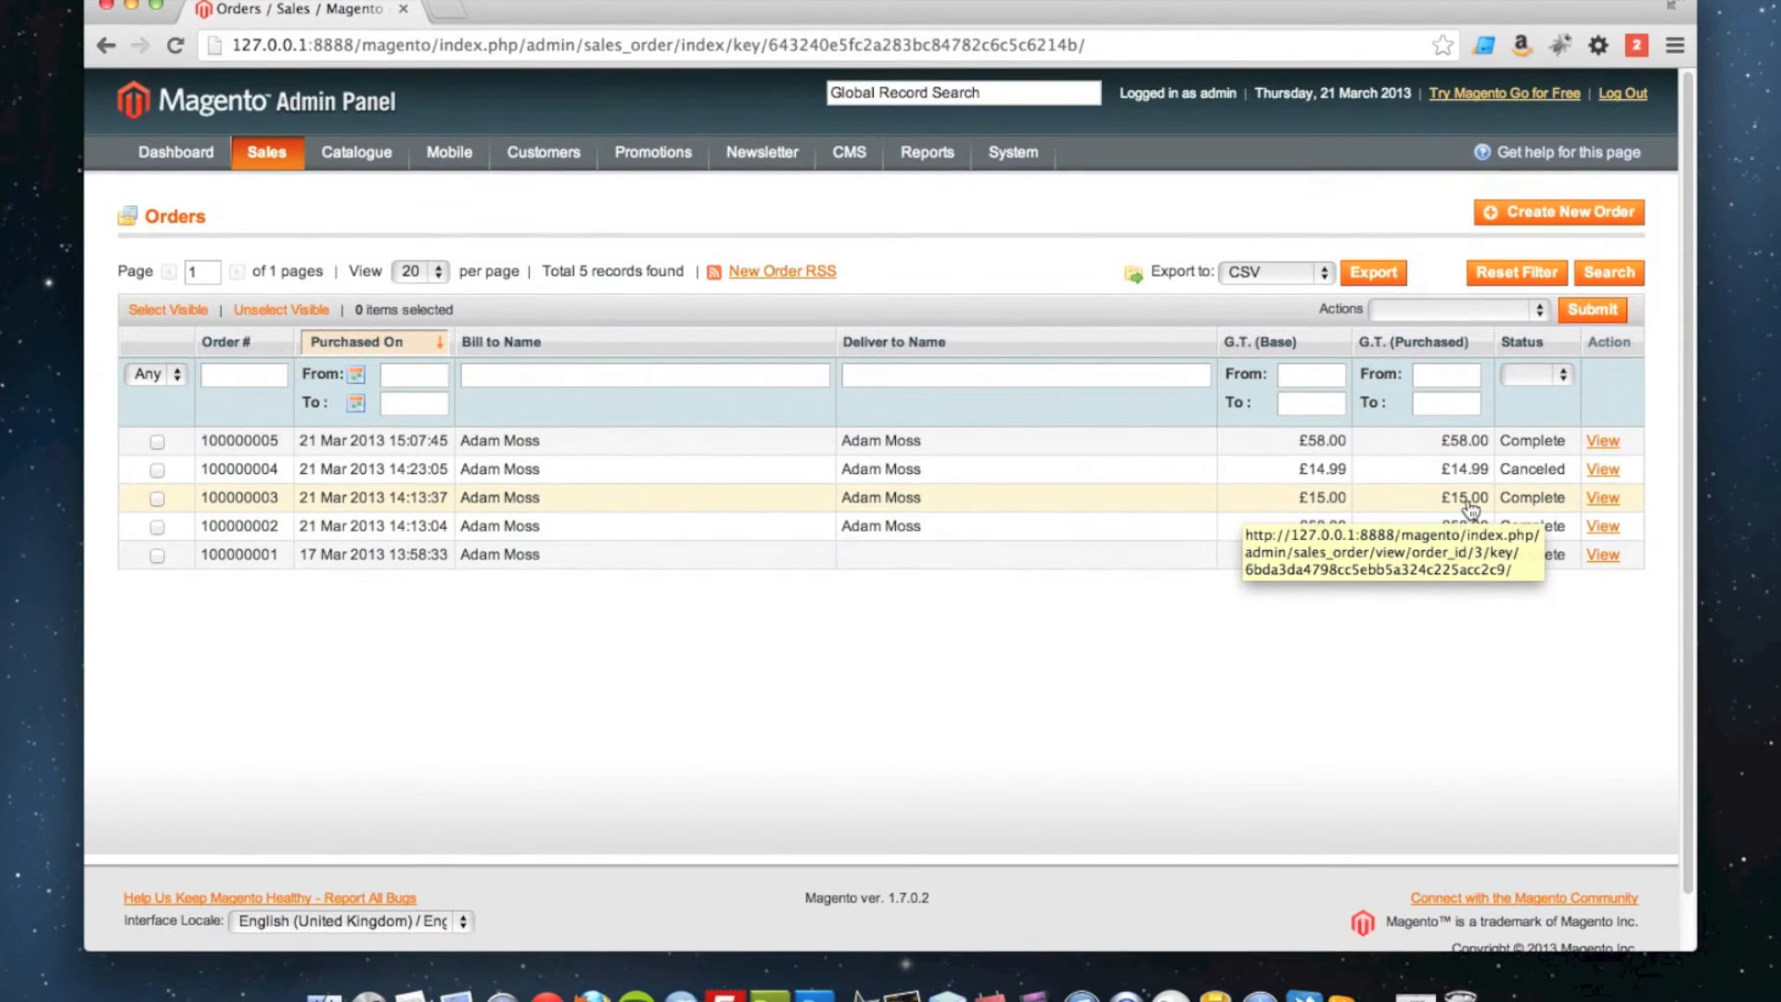
{"action": "left_click", "coordinate": [1602, 497]}
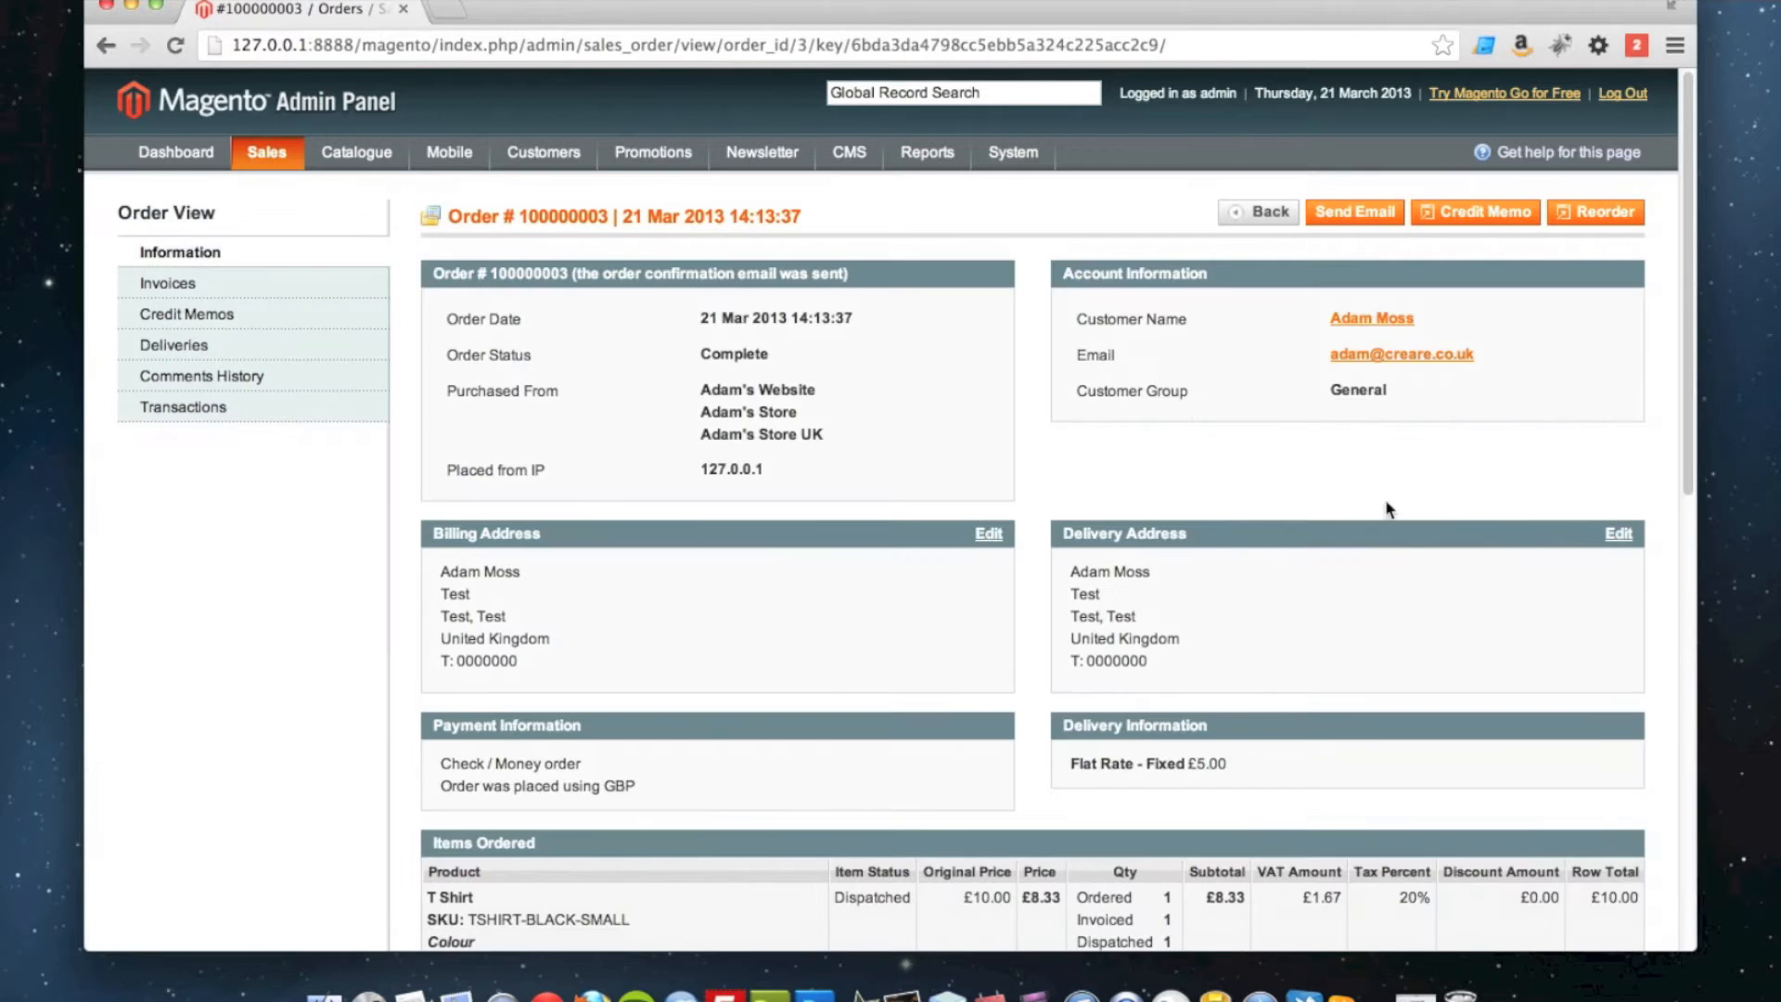
{"action": "scroll", "scroll_direction": "down", "scroll_amount": 3}
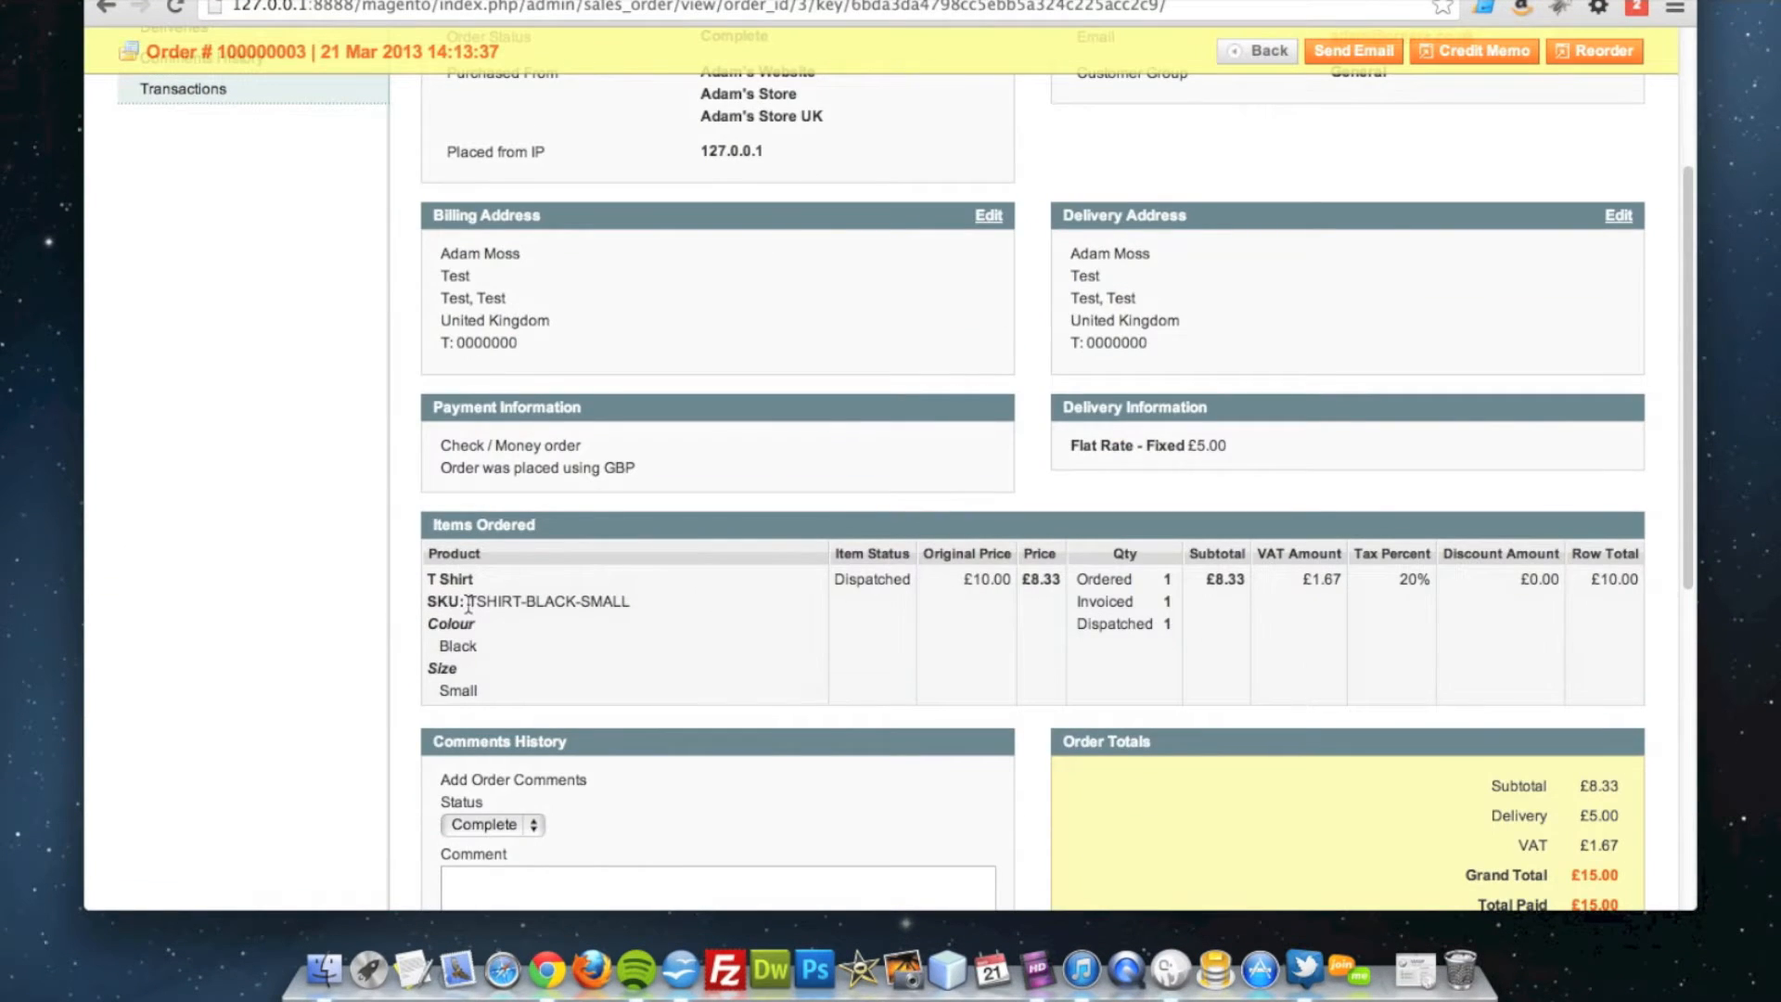
{"action": "mouse_move", "coordinate": [464, 634]}
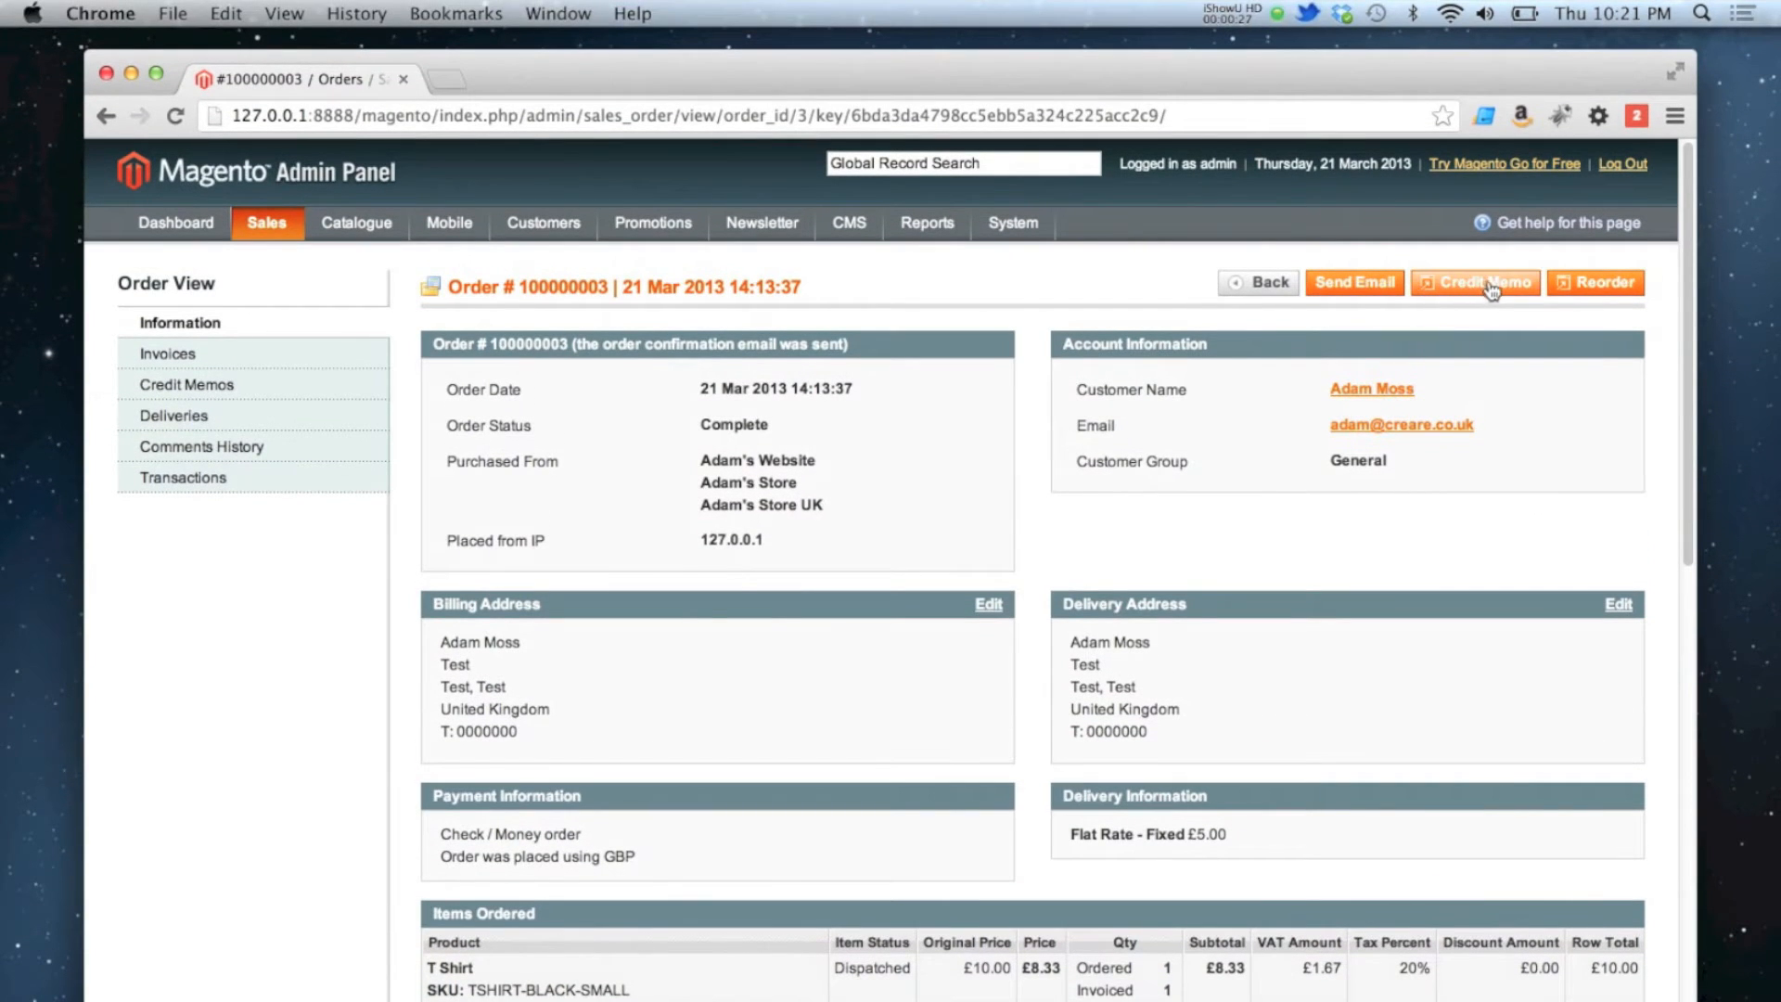
Start a credit memo for order #100000003 and scroll through the T-shirt refund form
{"action": "left_click", "coordinate": [1483, 283]}
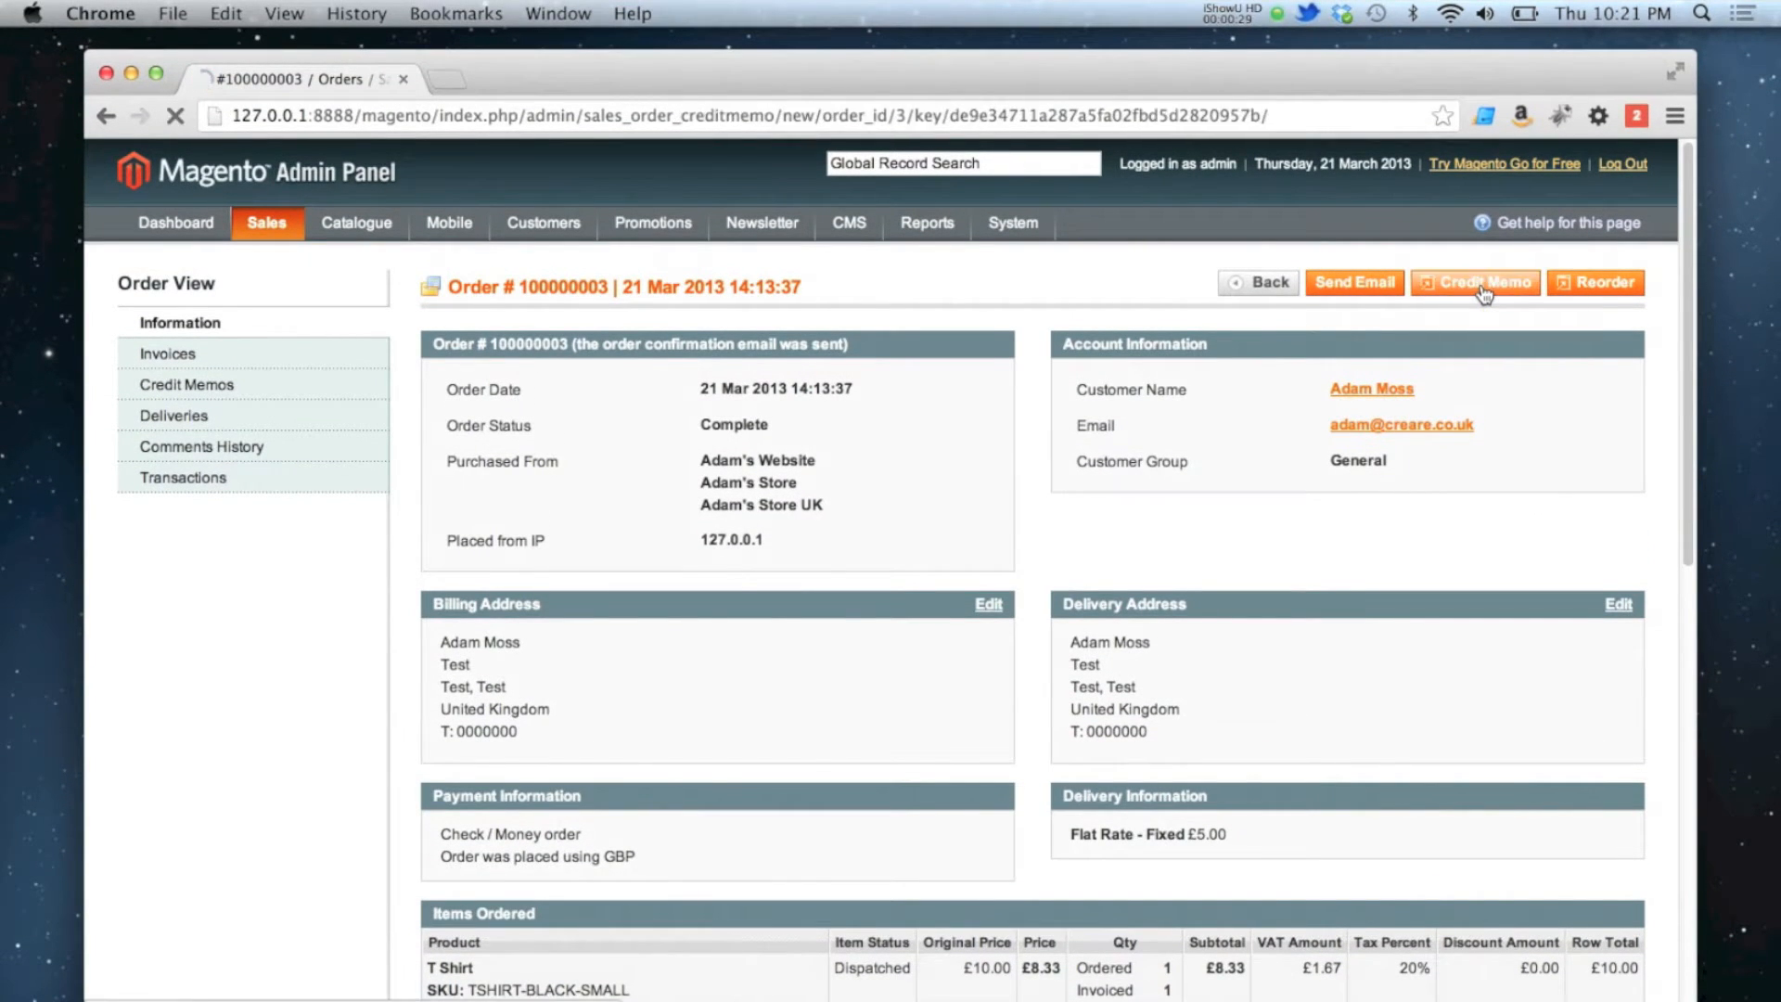
{"action": "left_click", "coordinate": [1481, 282]}
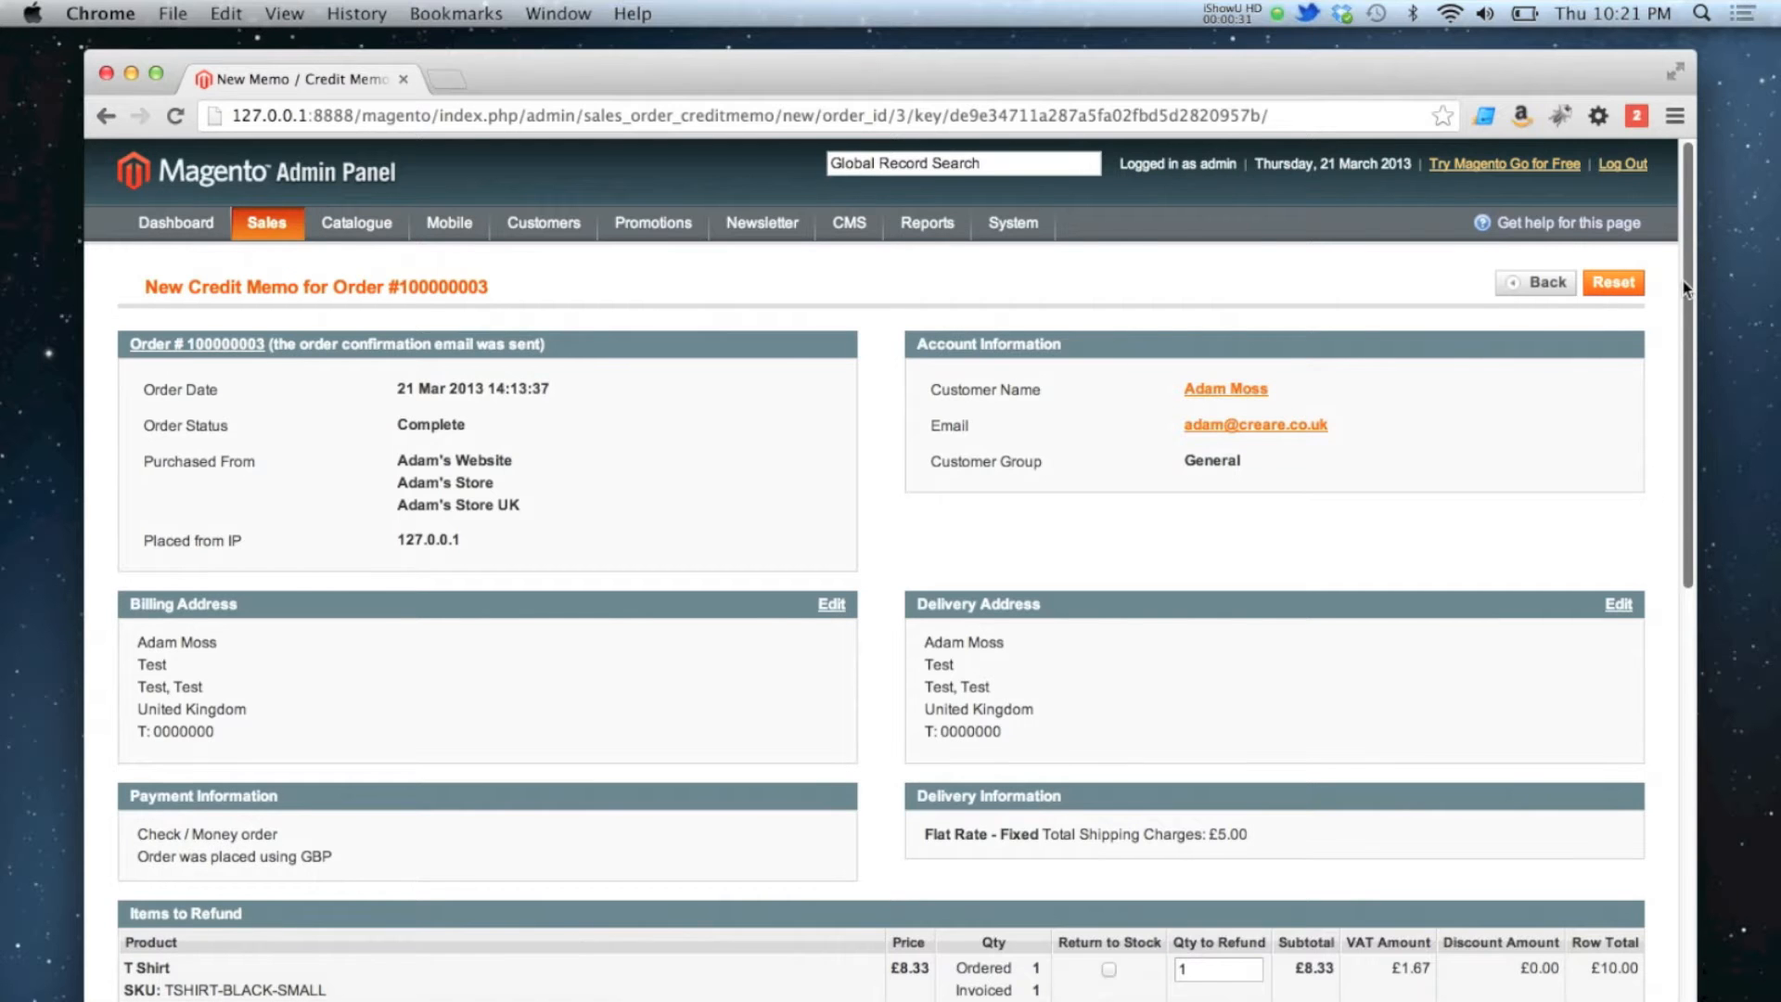
{"action": "scroll", "scroll_direction": "down", "scroll_amount": 3}
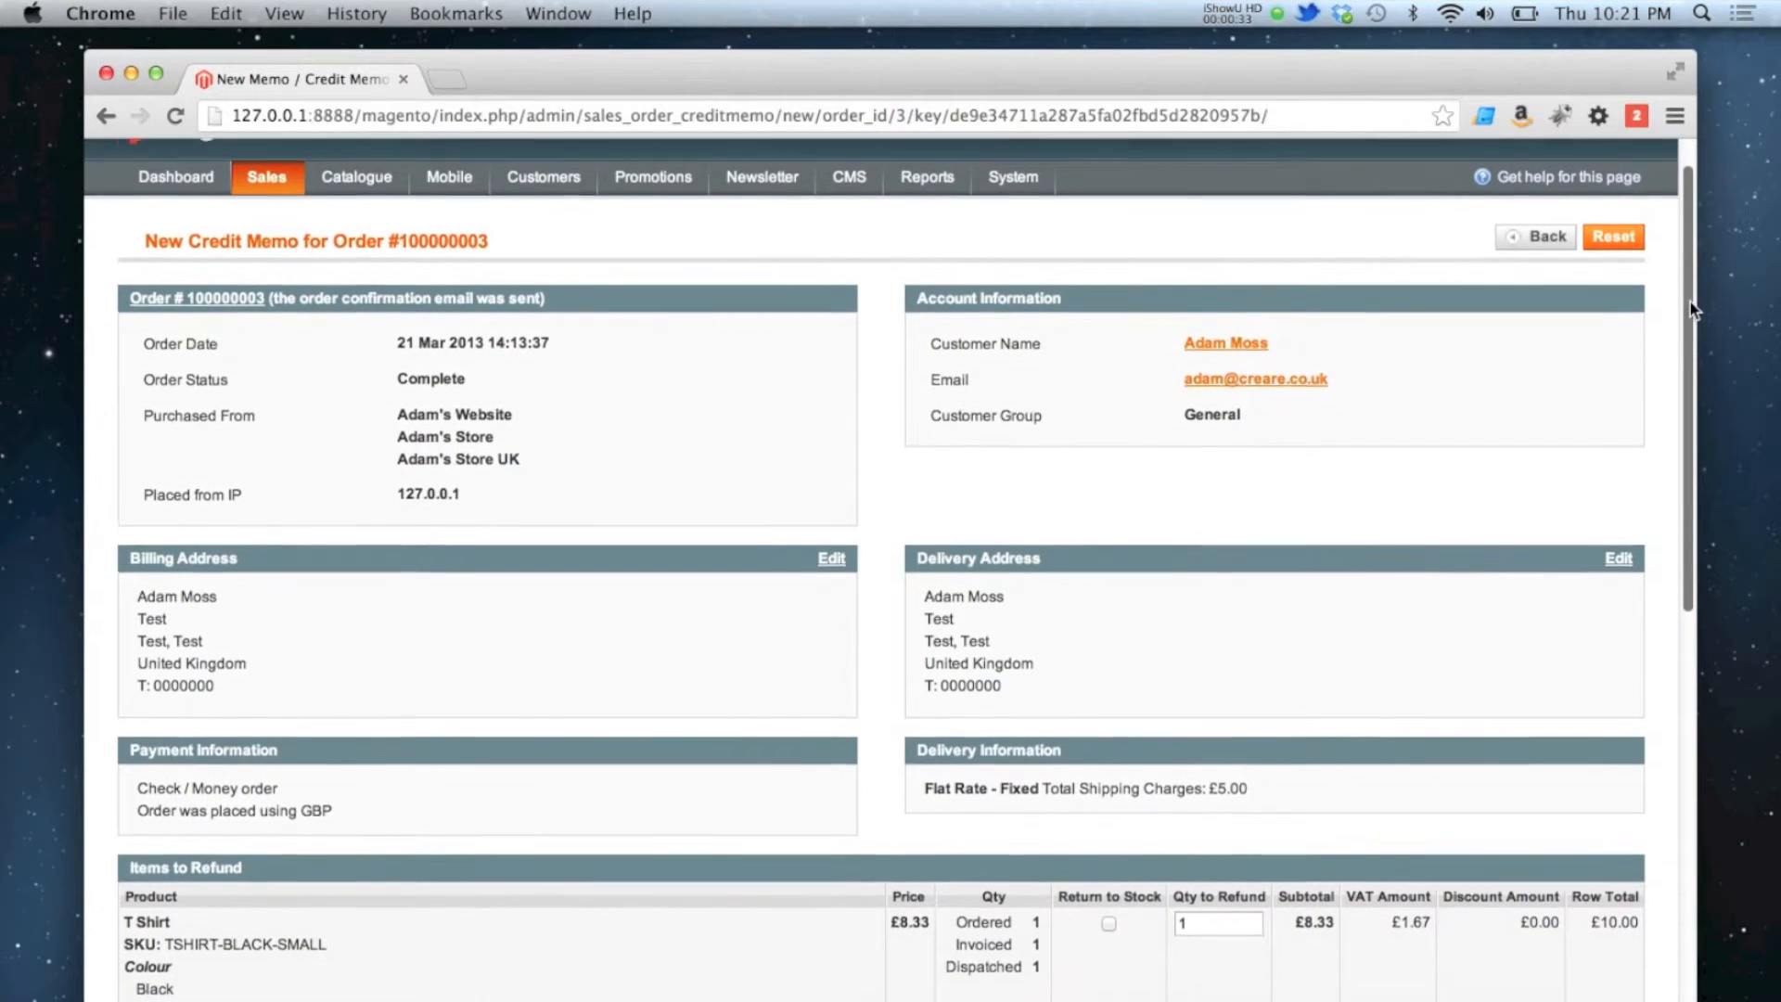
{"action": "scroll", "scroll_direction": "down", "scroll_amount": 3}
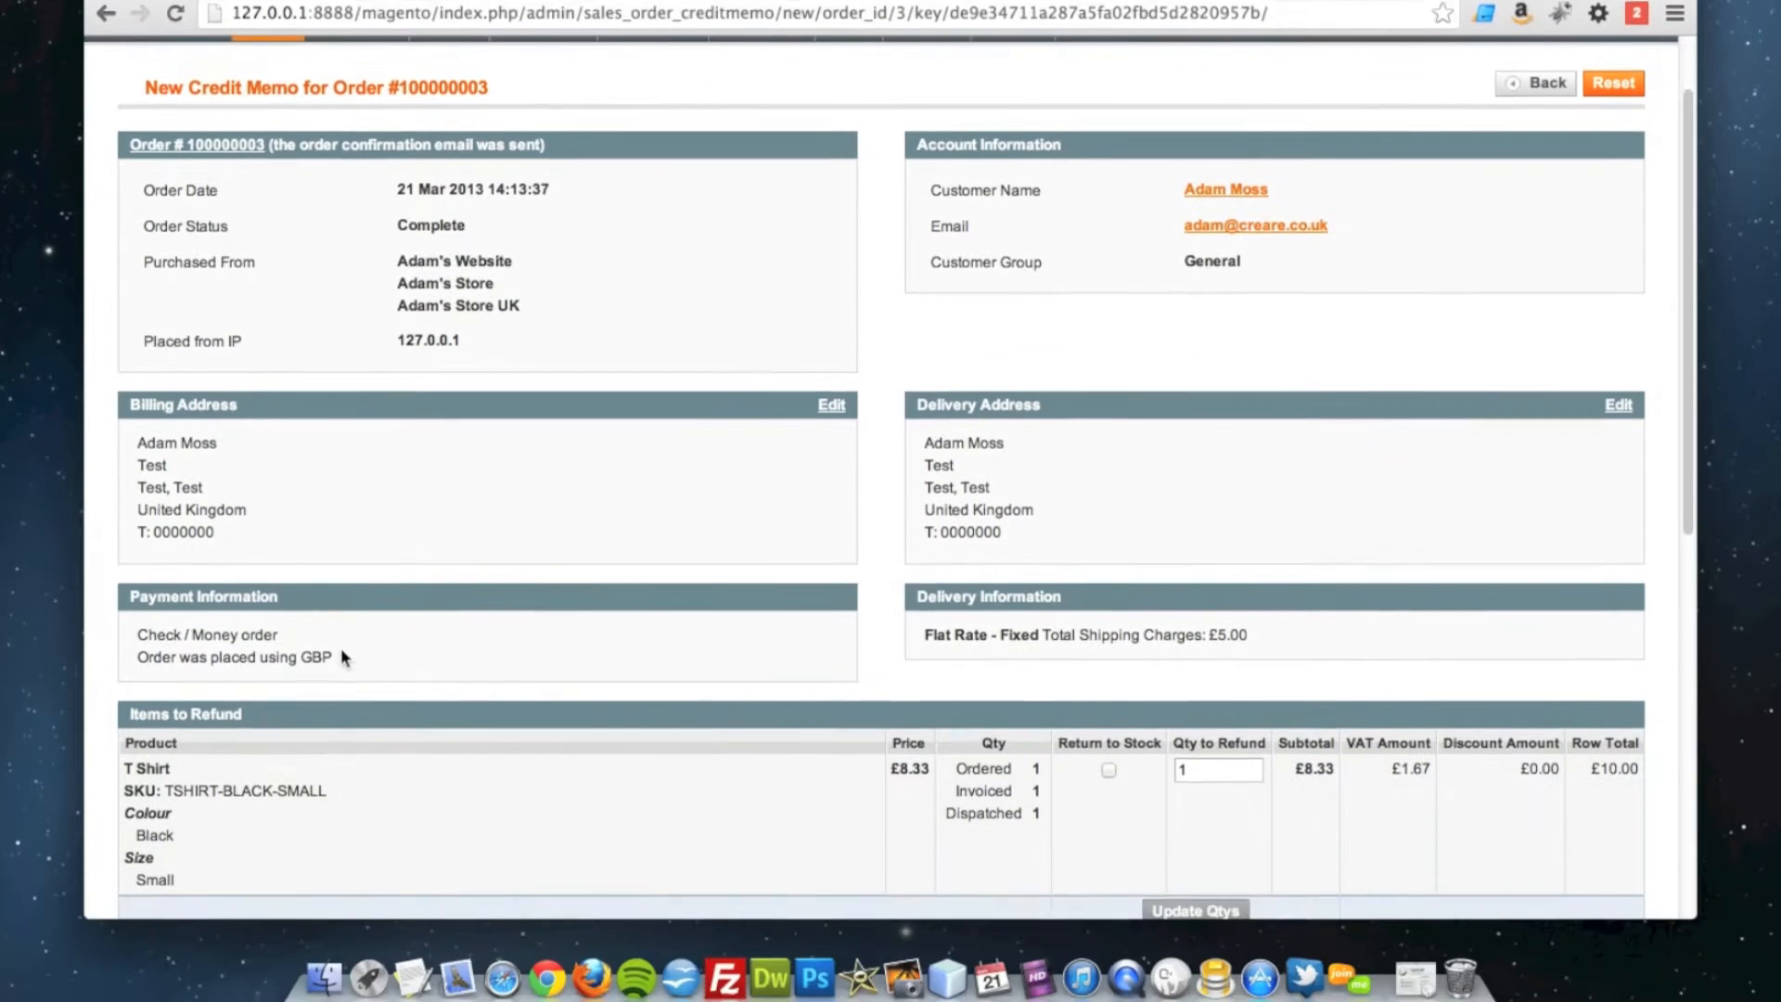
{"action": "scroll", "scroll_direction": "down", "scroll_amount": 3}
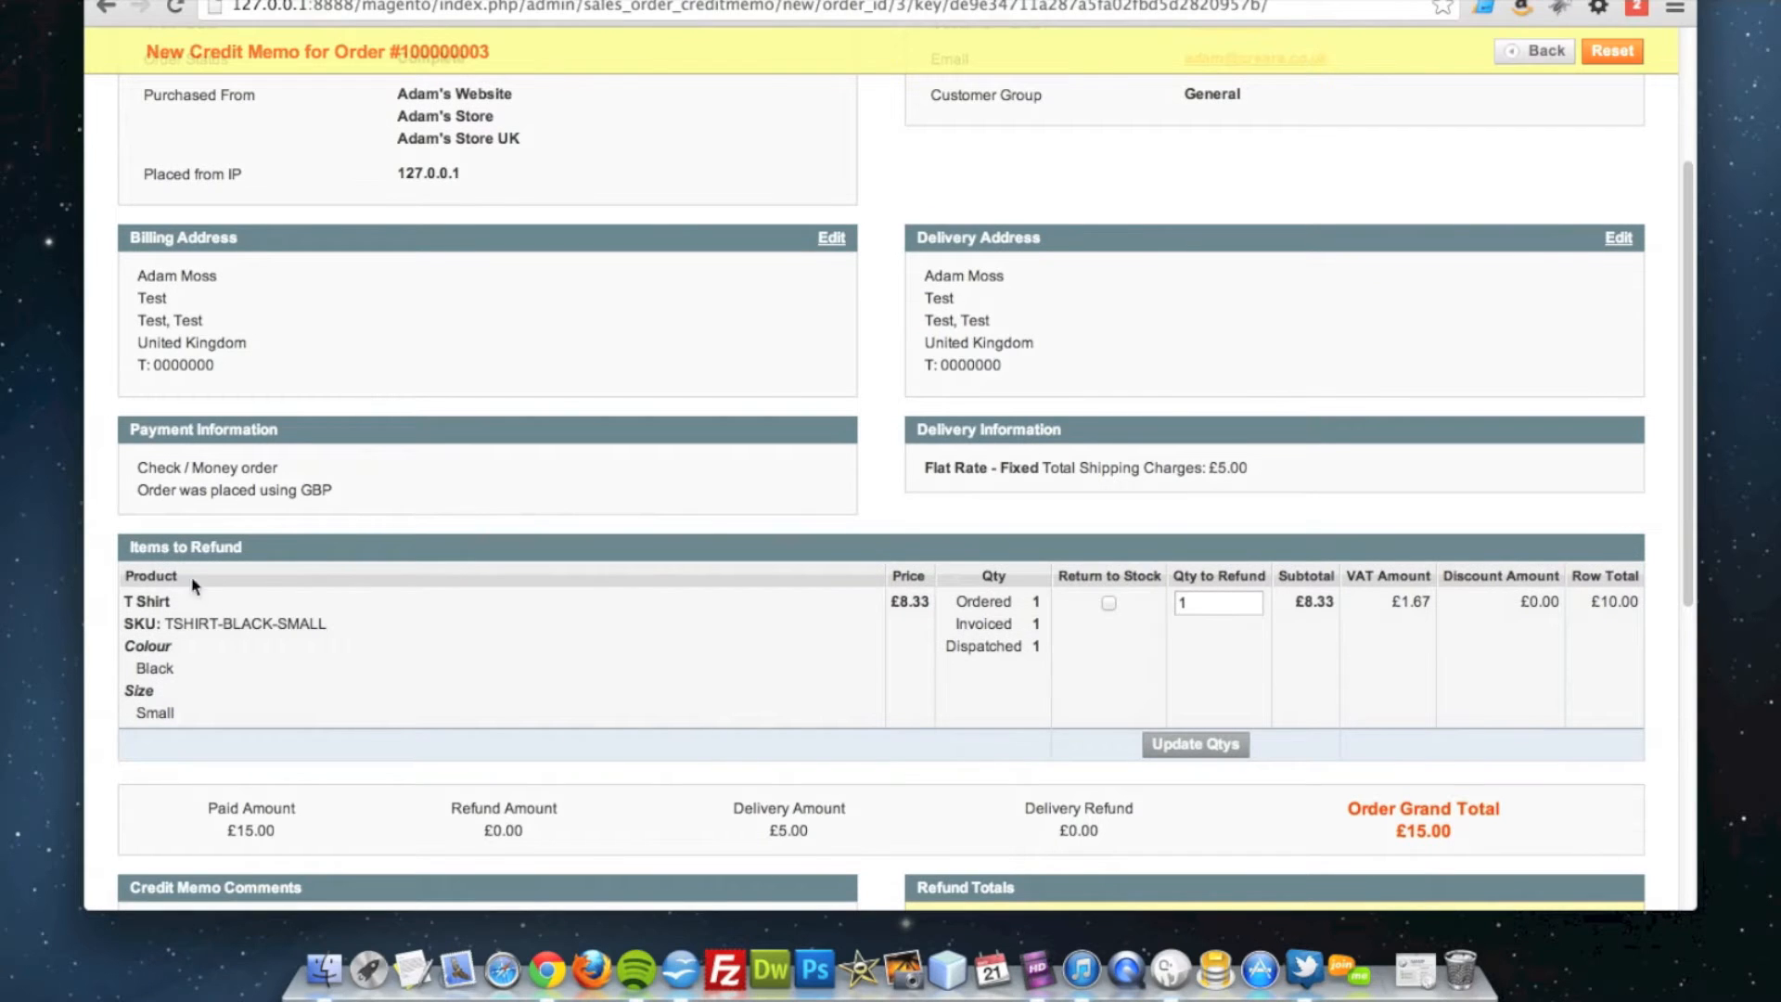
{"action": "mouse_move", "coordinate": [374, 624]}
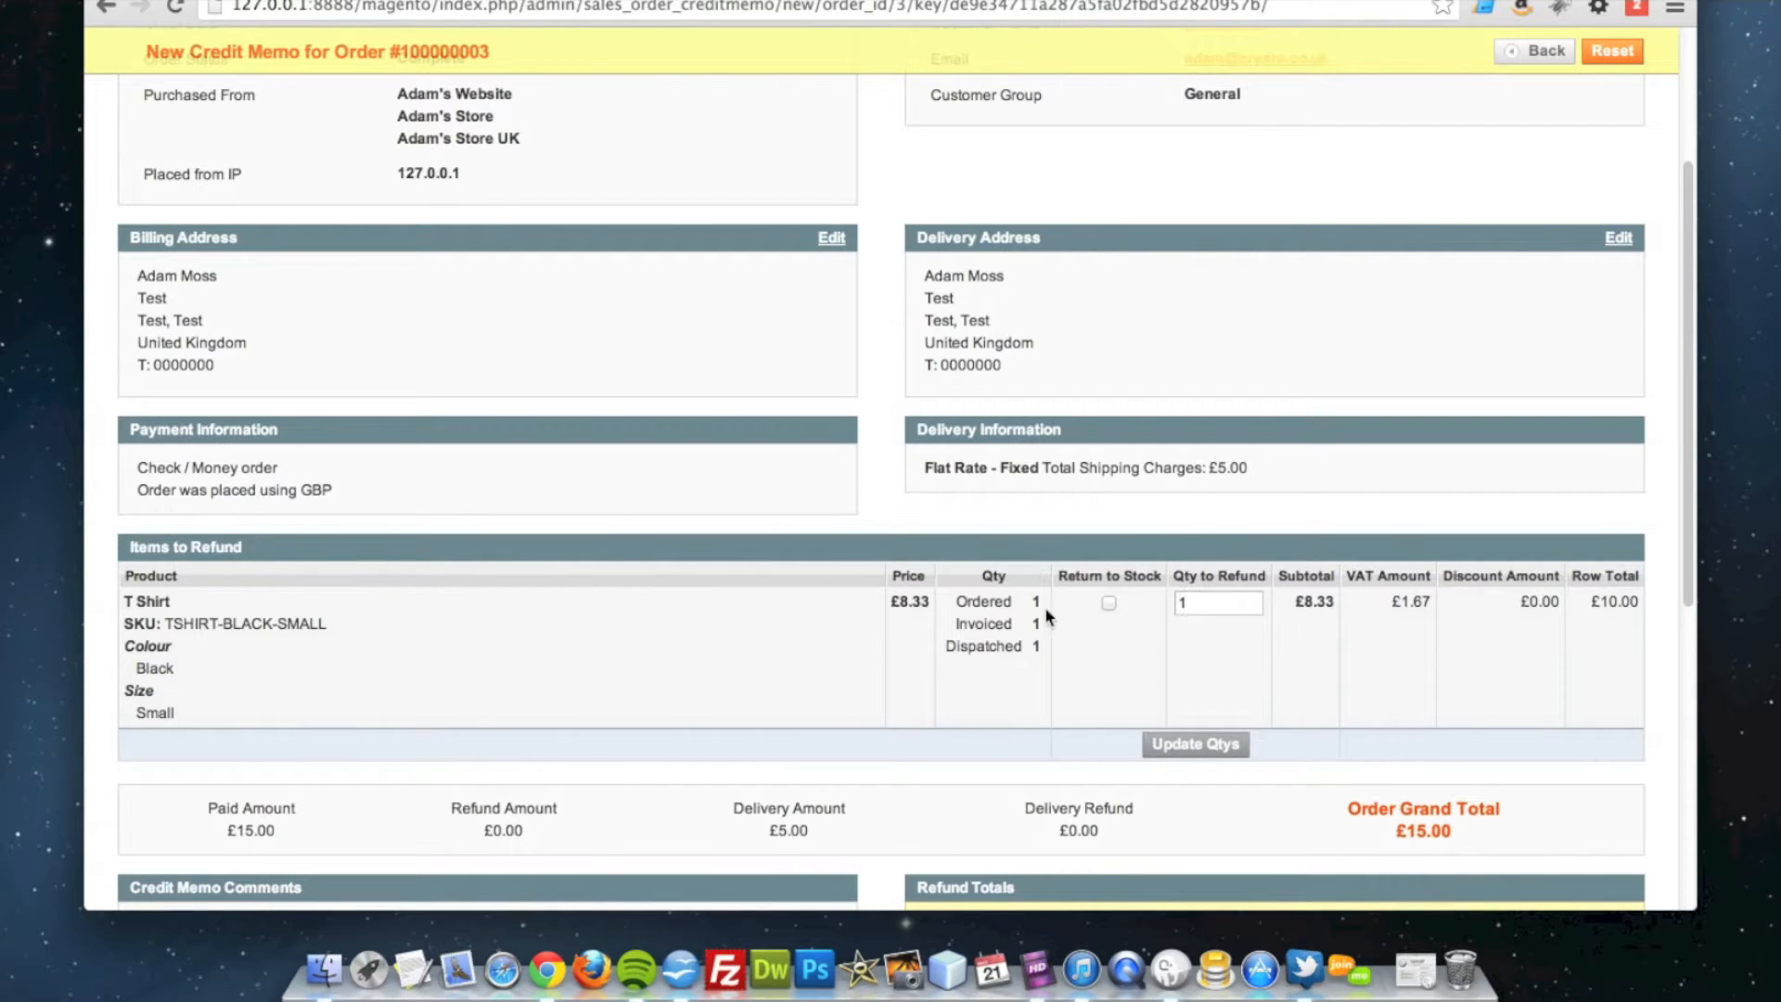
{"action": "mouse_move", "coordinate": [1158, 623]}
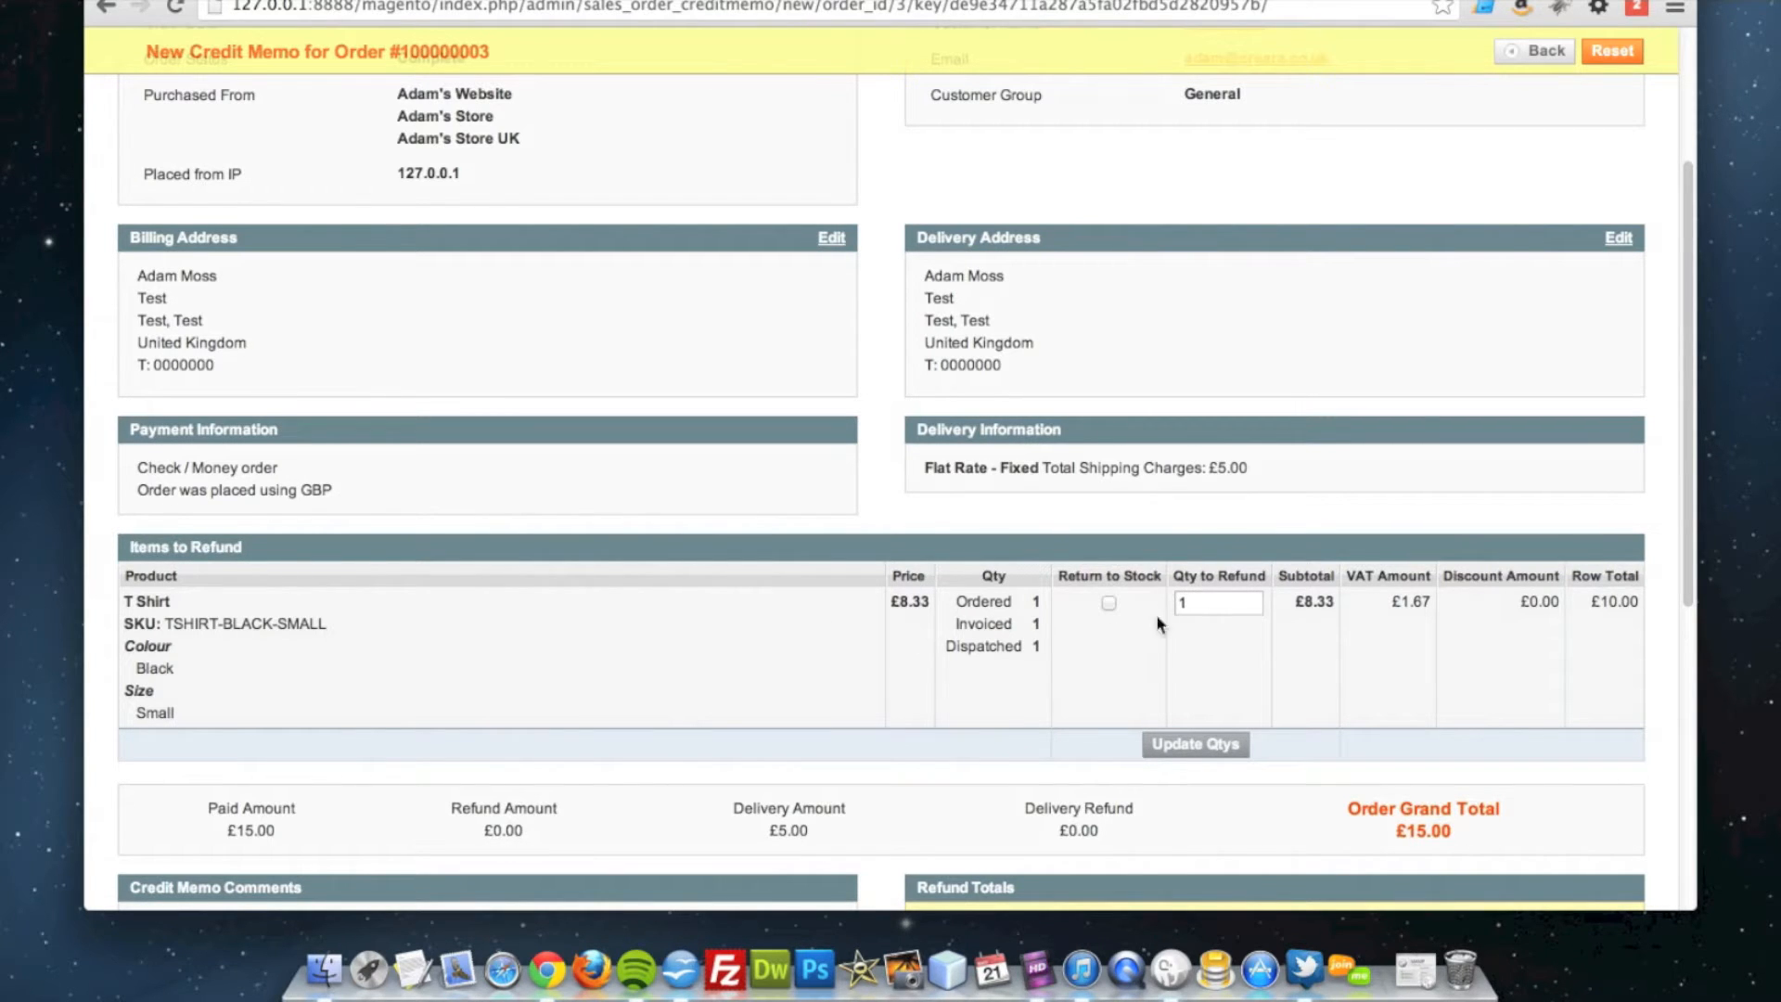
{"action": "scroll", "scroll_direction": "down", "scroll_amount": 3}
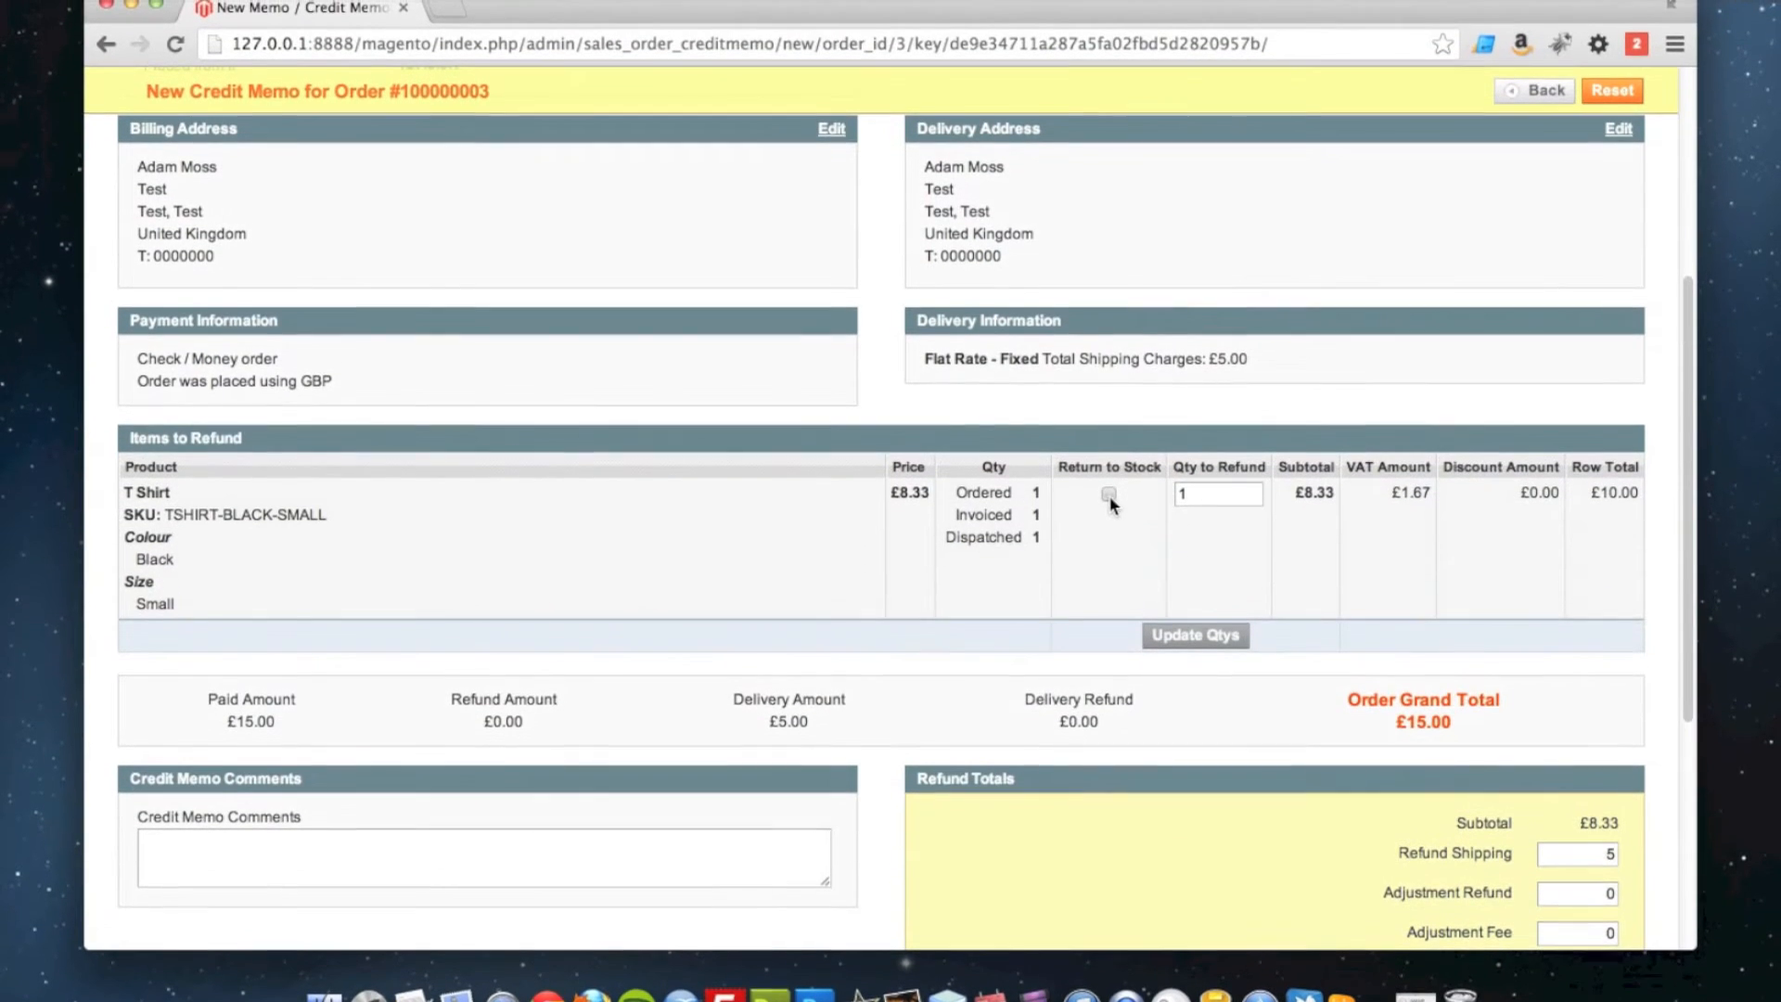
Tick Return to Stock for the T Shirt and set Refund Shipping to 0
{"action": "left_click", "coordinate": [1108, 494]}
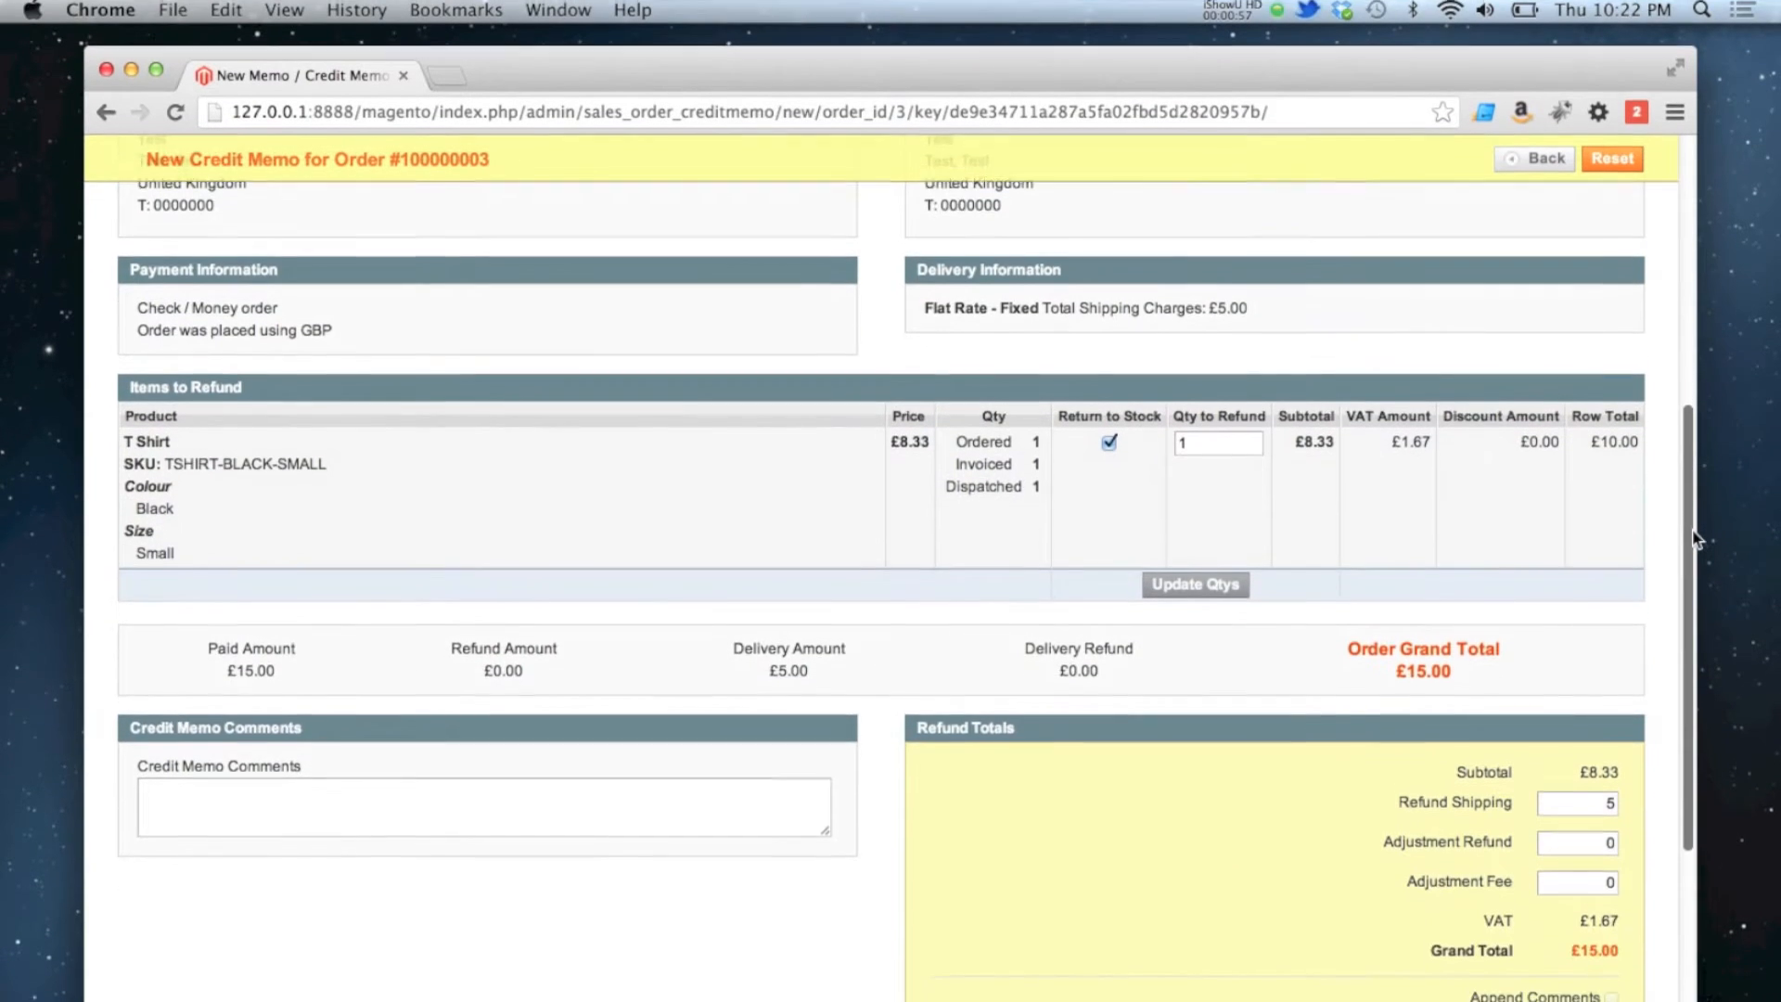
{"action": "scroll", "scroll_direction": "down", "scroll_amount": 3}
{"action": "type", "text": "0"}
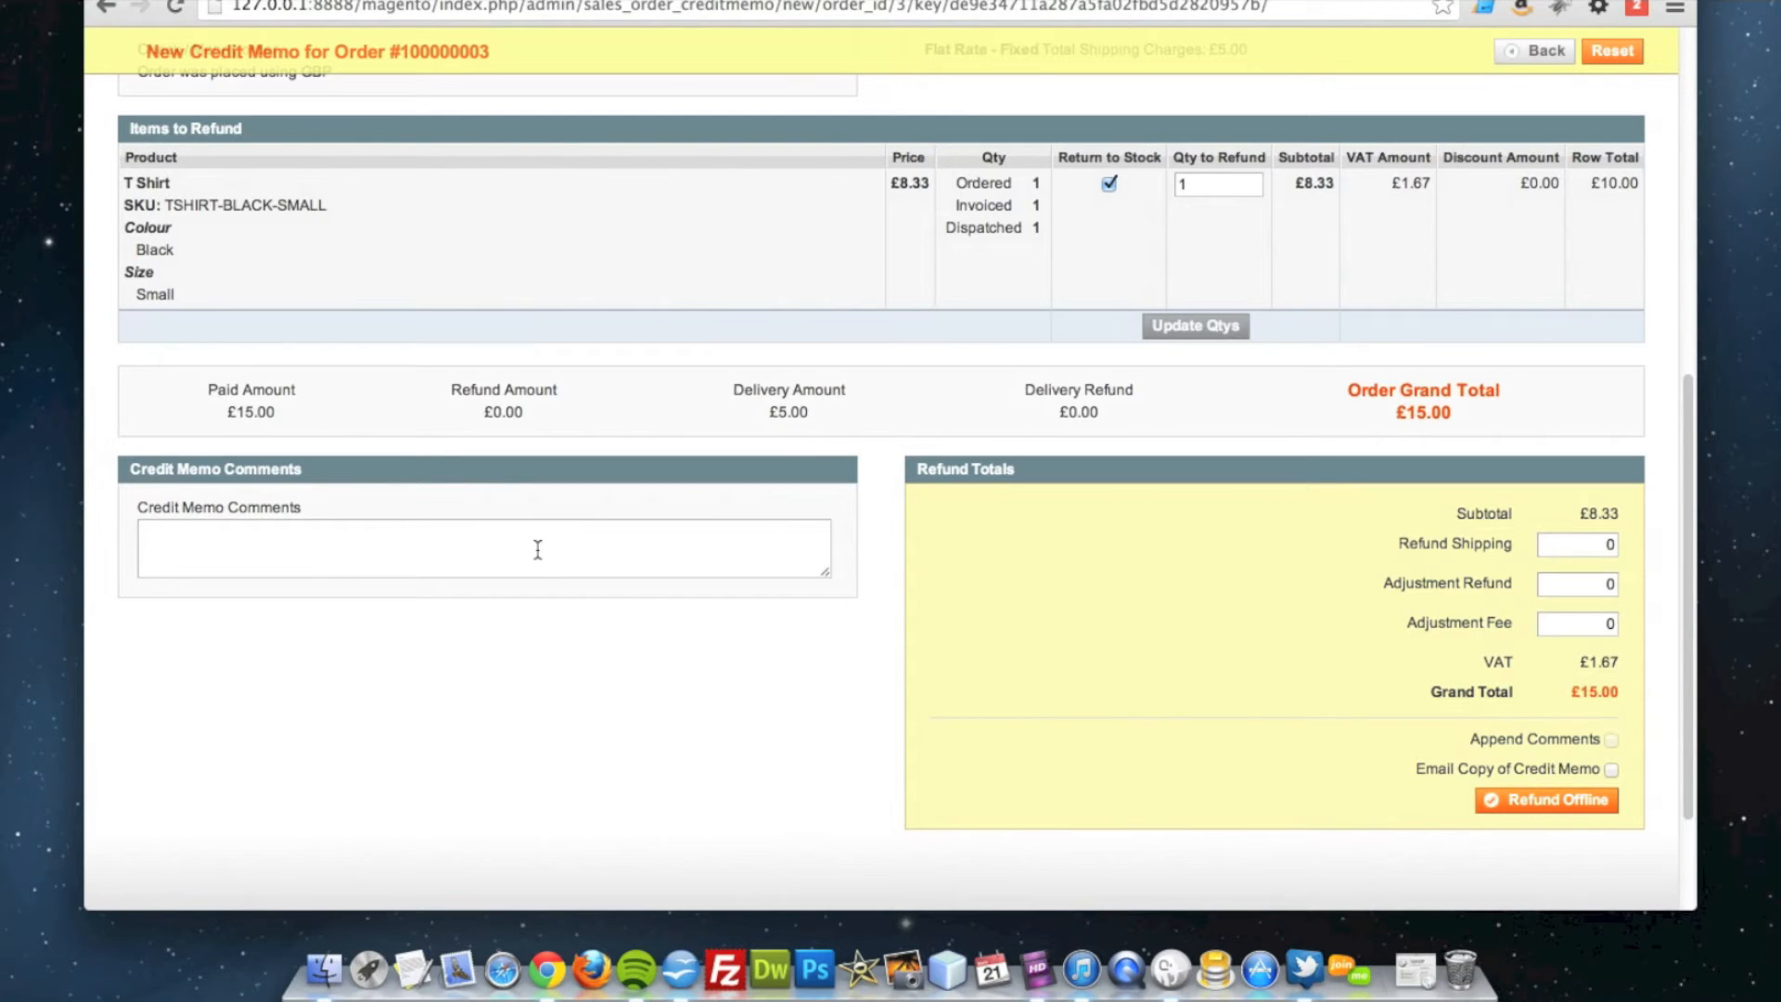
Add comment 'Shipping non-refundable.' and enable Email Copy and Append Comments
{"action": "type", "text": "S"}
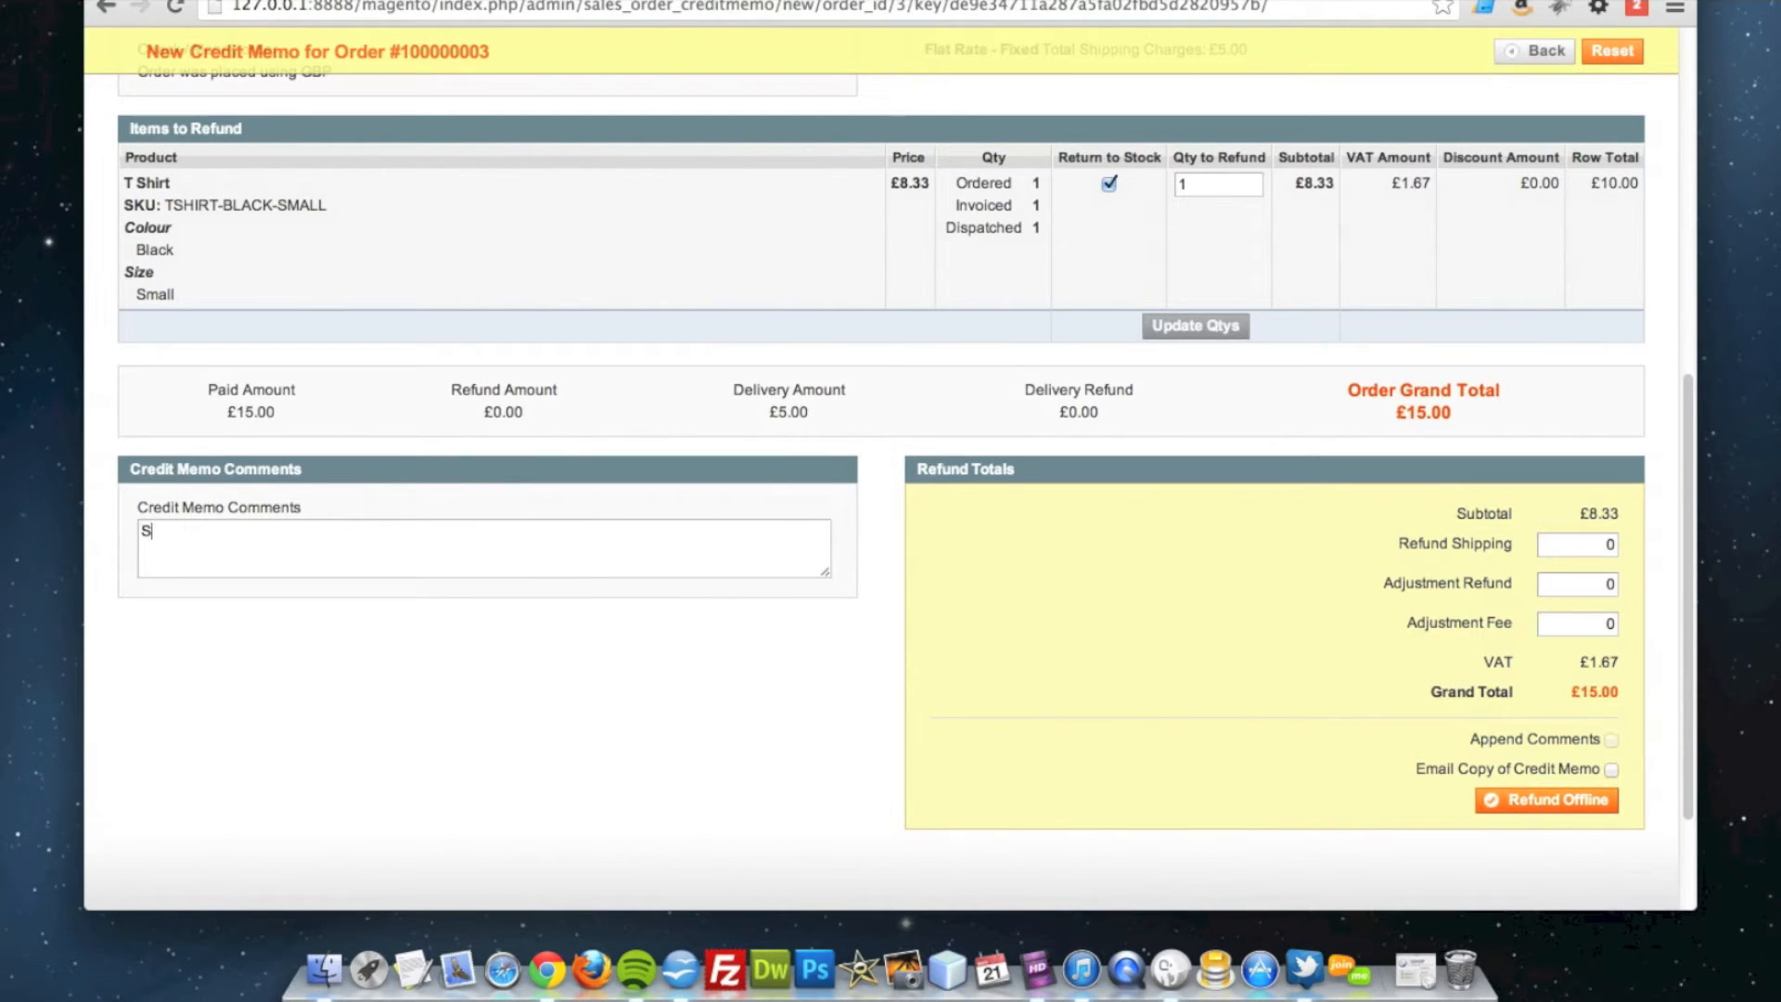
{"action": "type", "text": "hipping no"}
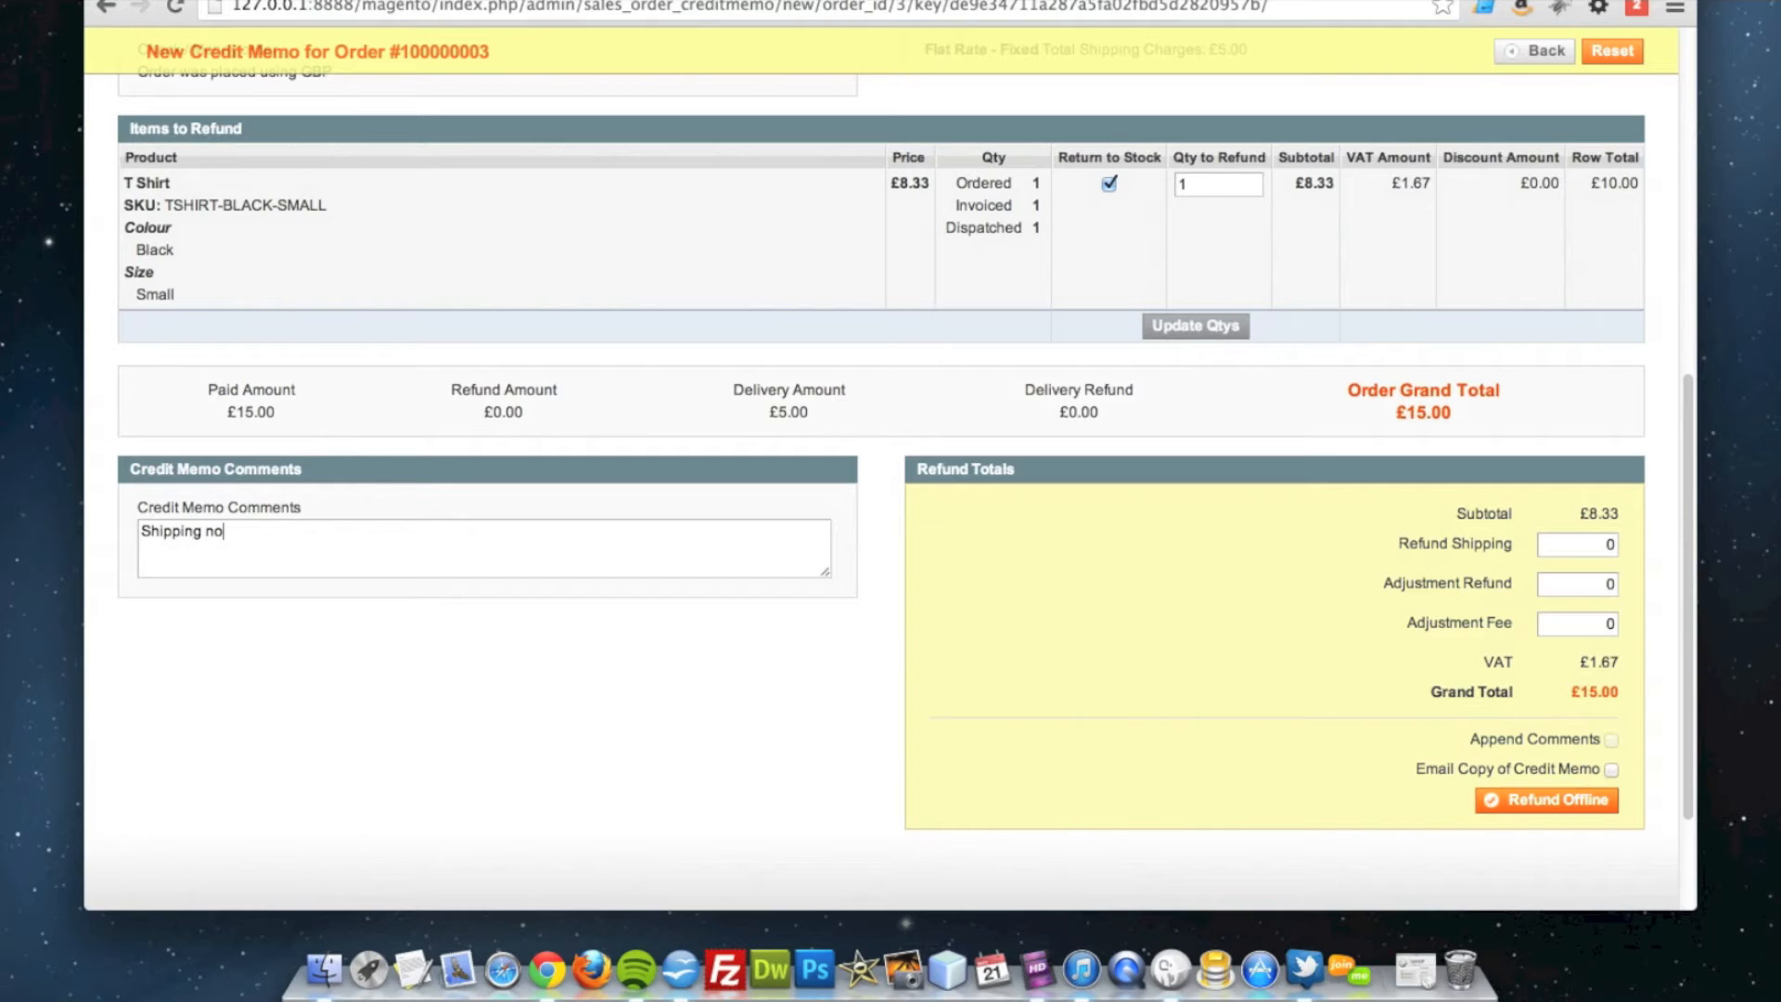
{"action": "type", "text": "n-refund"}
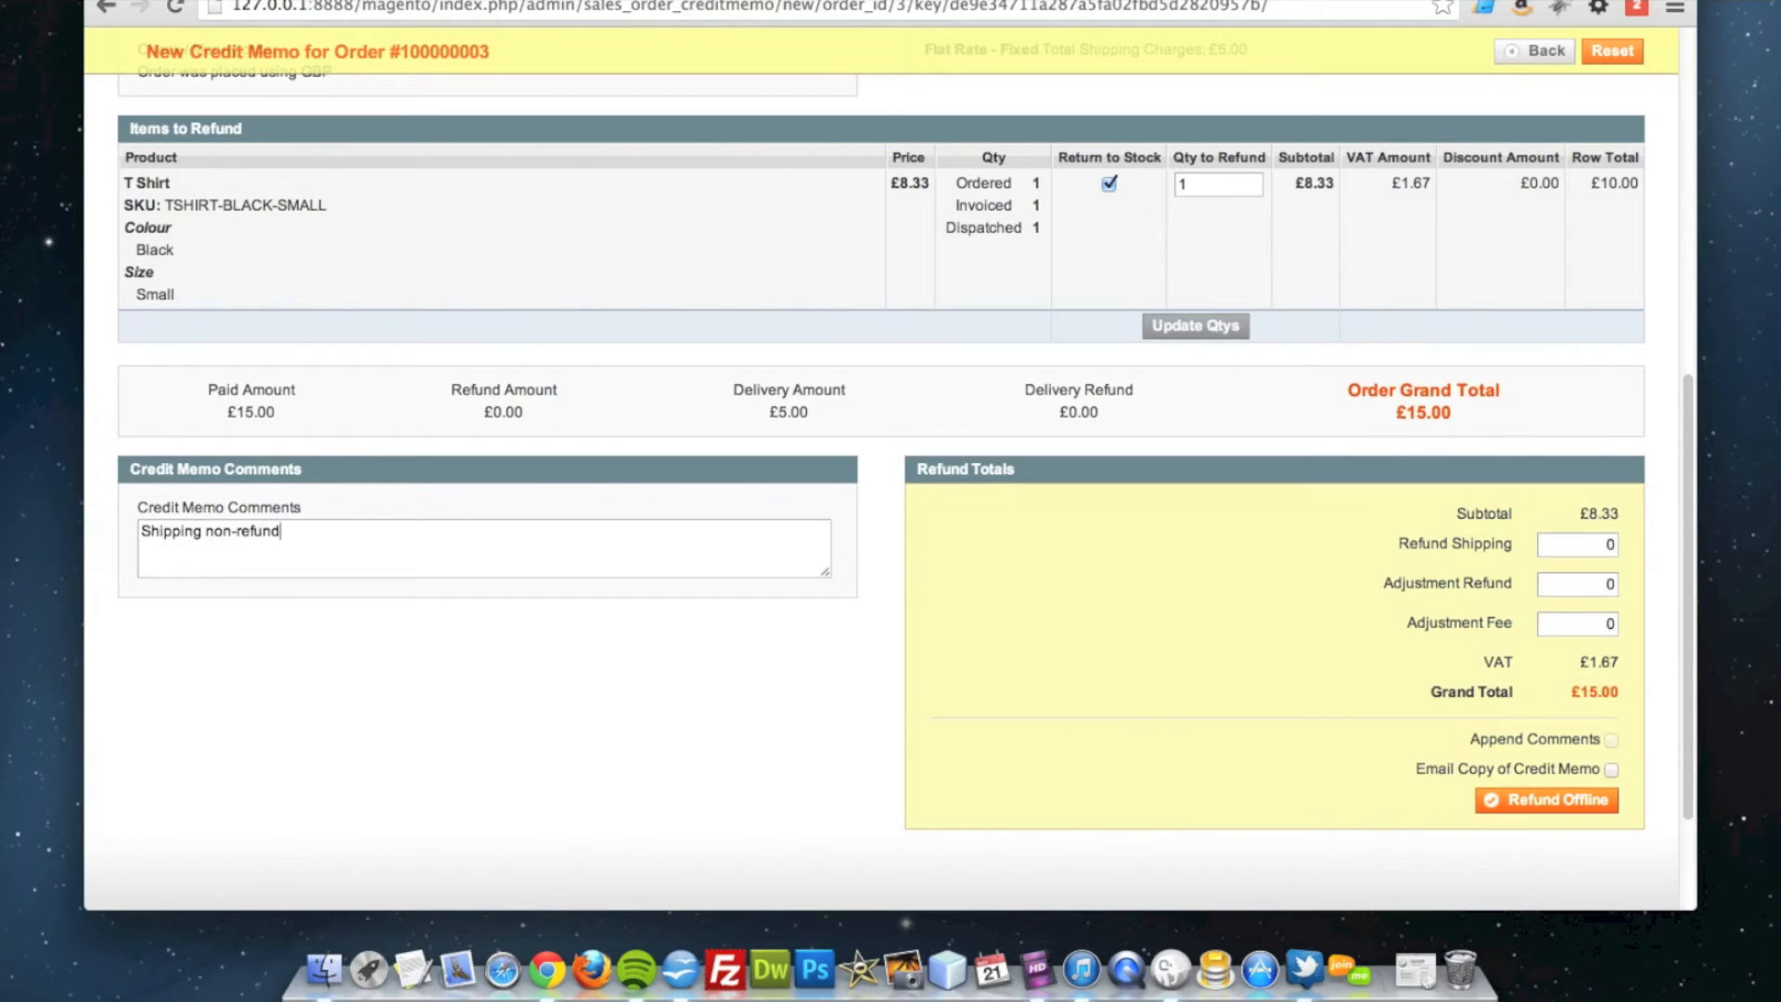
{"action": "type", "text": "able."}
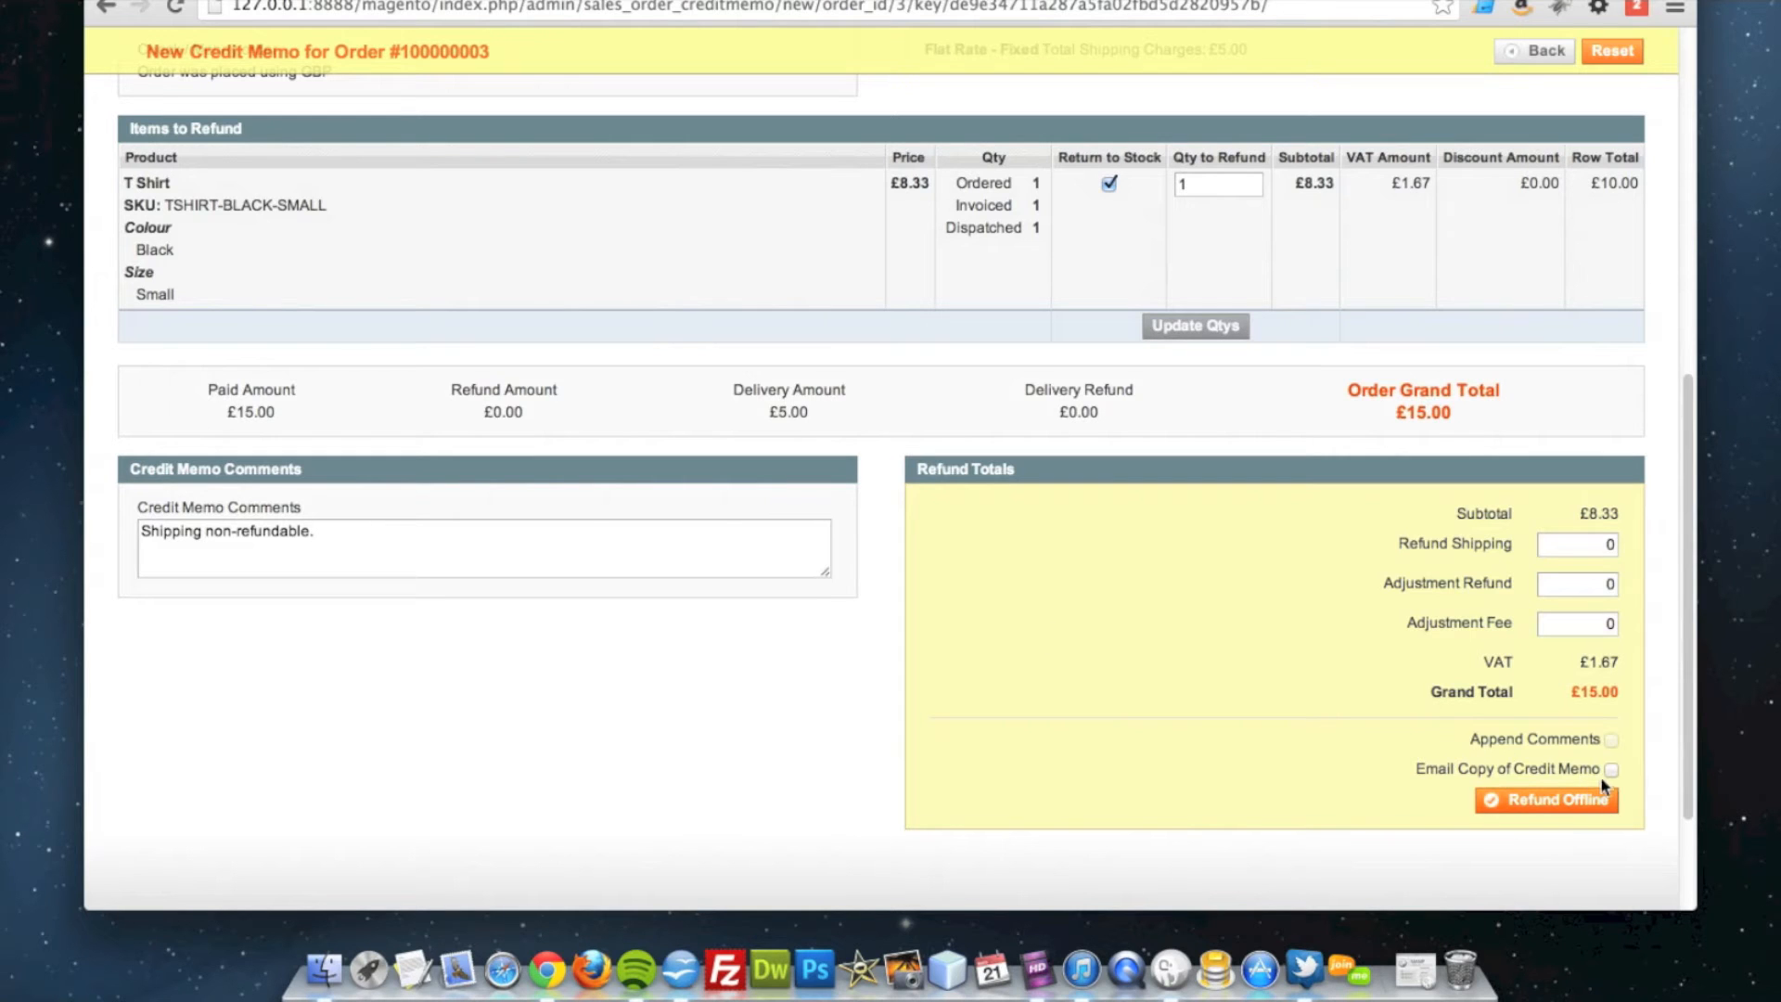
{"action": "left_click", "coordinate": [1610, 769]}
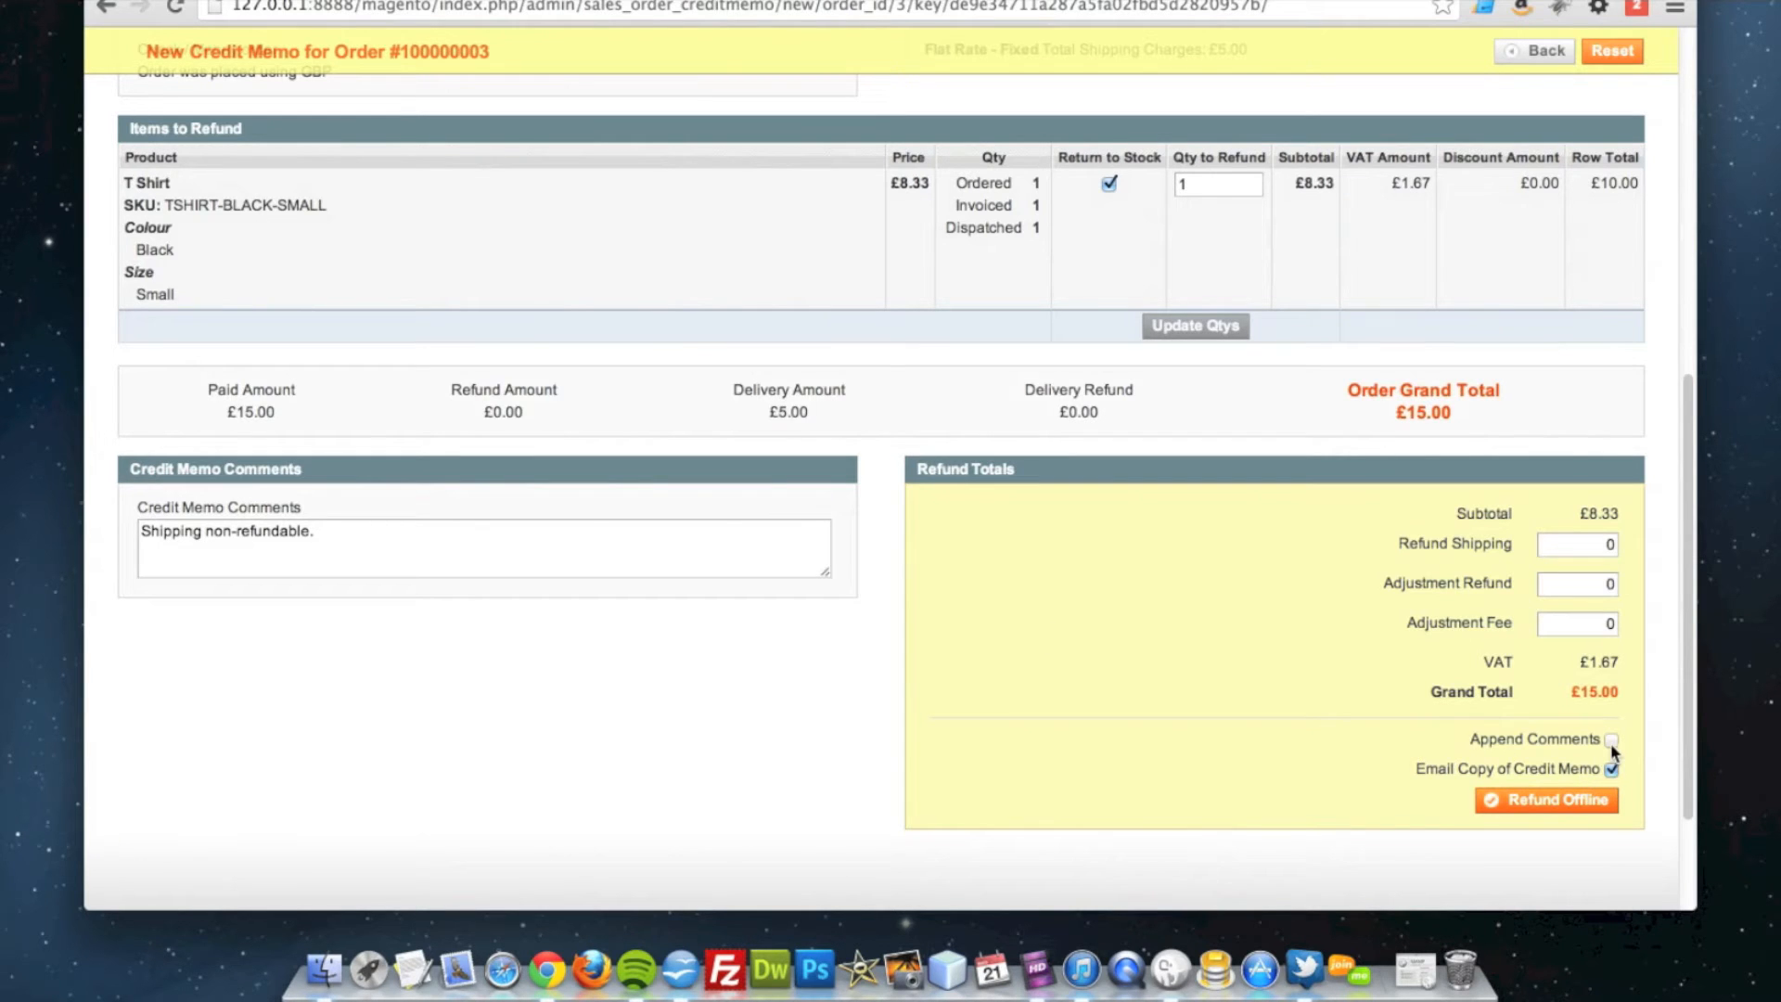
{"action": "left_click", "coordinate": [1615, 739]}
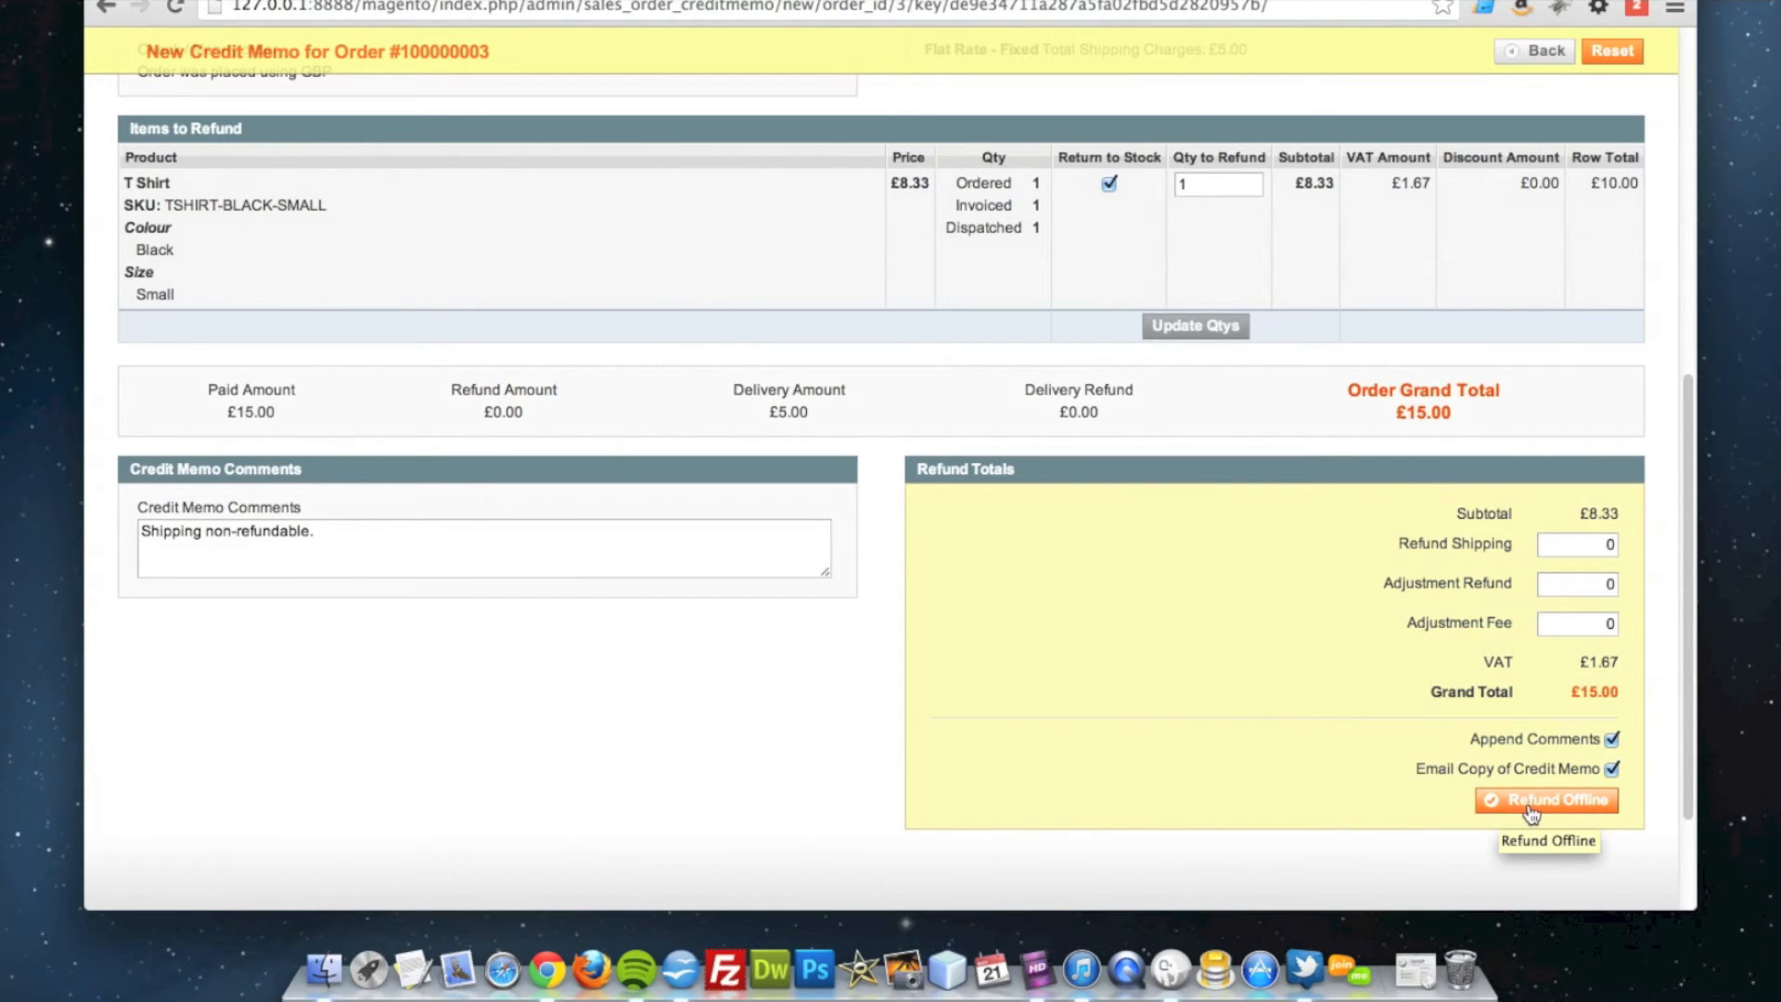
{"action": "mouse_move", "coordinate": [1630, 813]}
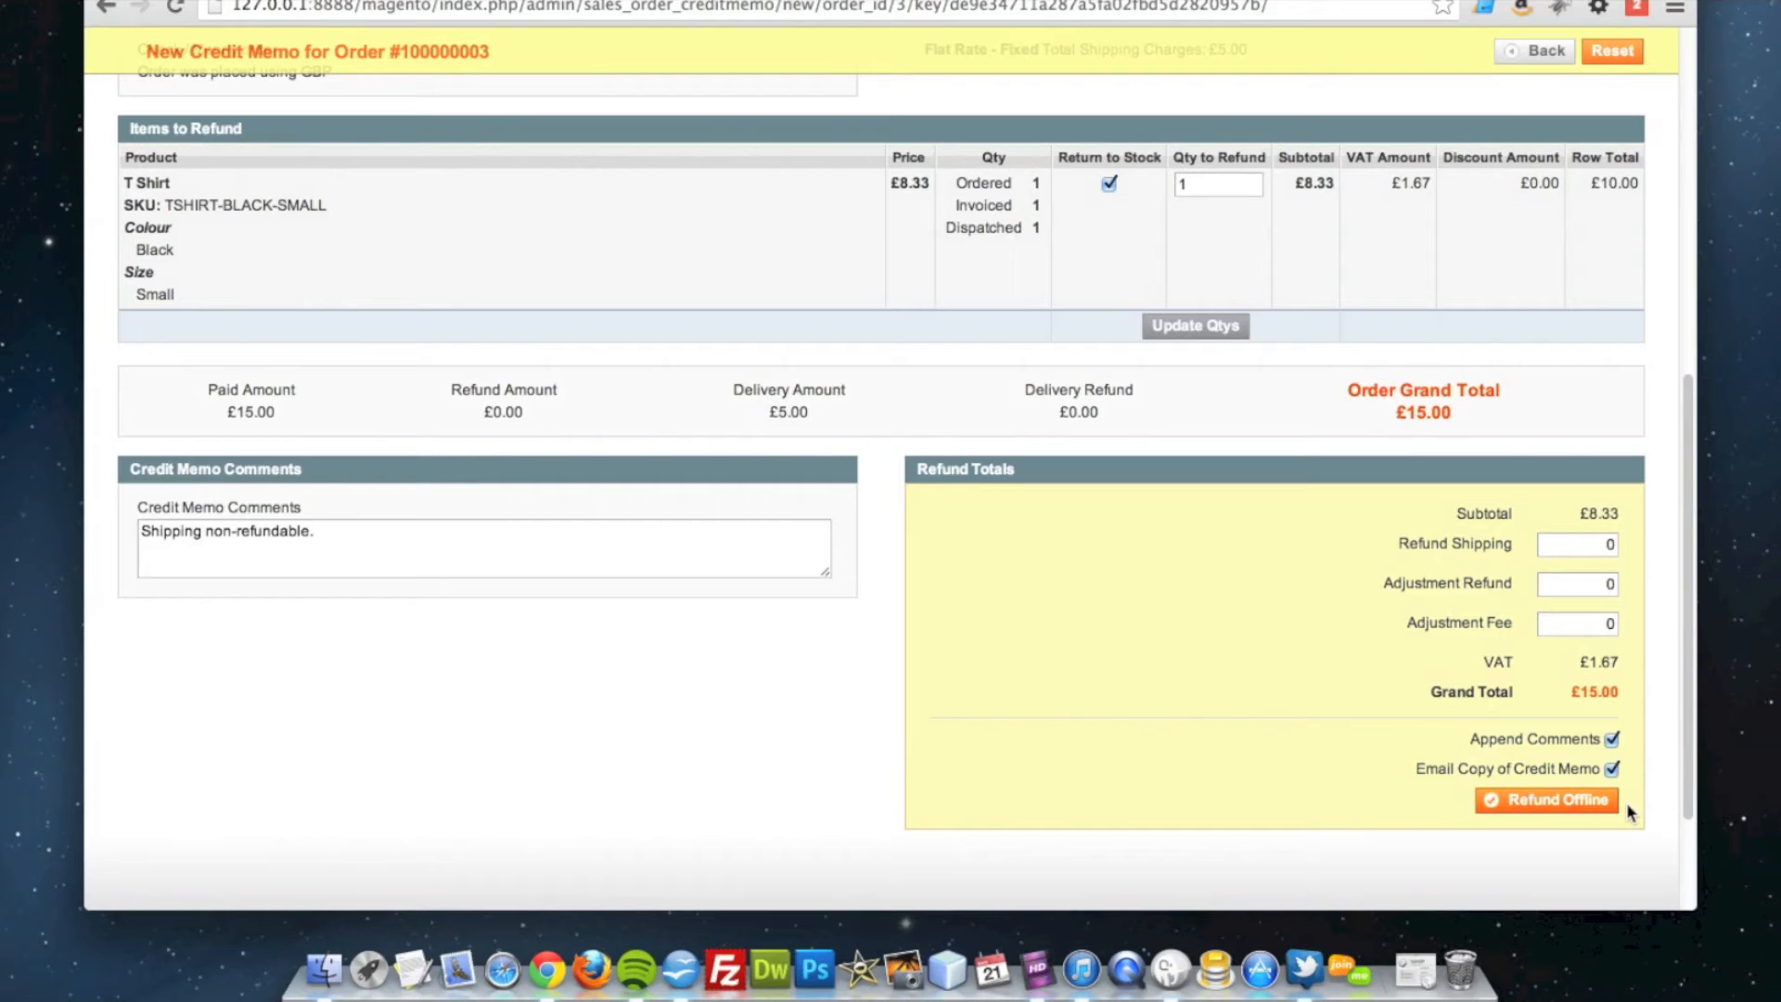
{"action": "mouse_move", "coordinate": [1276, 381]}
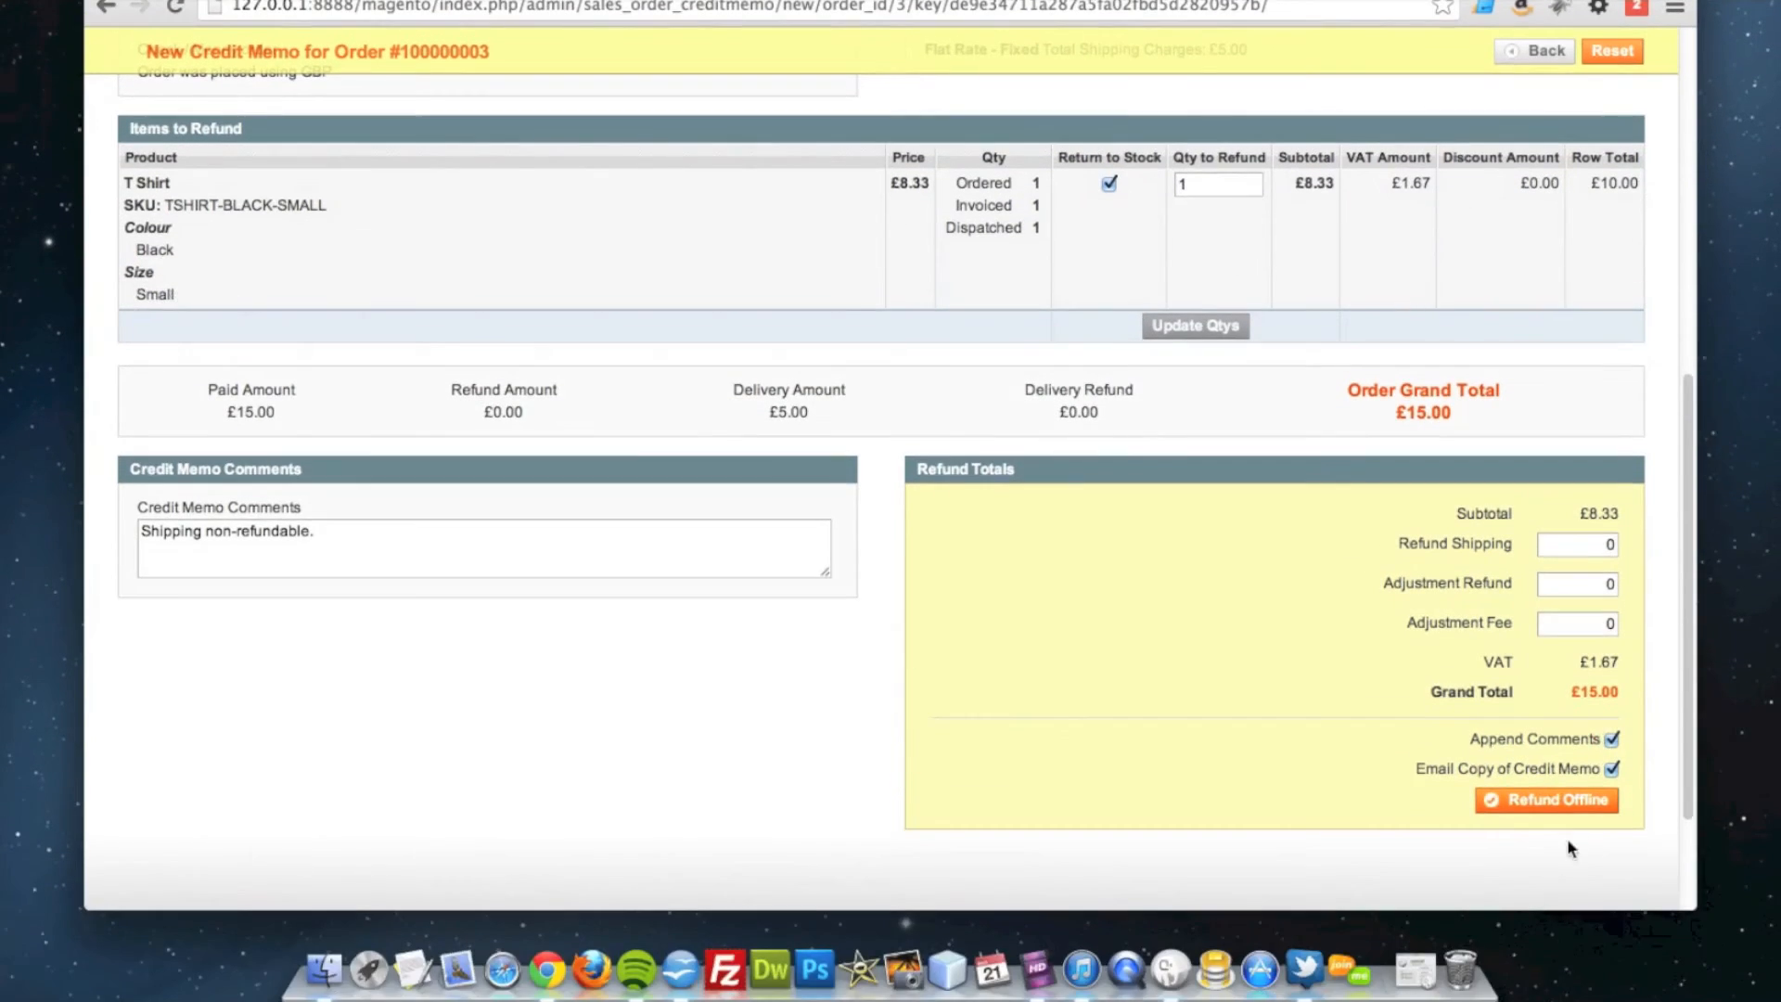
Refund offline, then check the T Shirt is Refunded with £10.00 total refunded
{"action": "left_click", "coordinate": [1546, 800]}
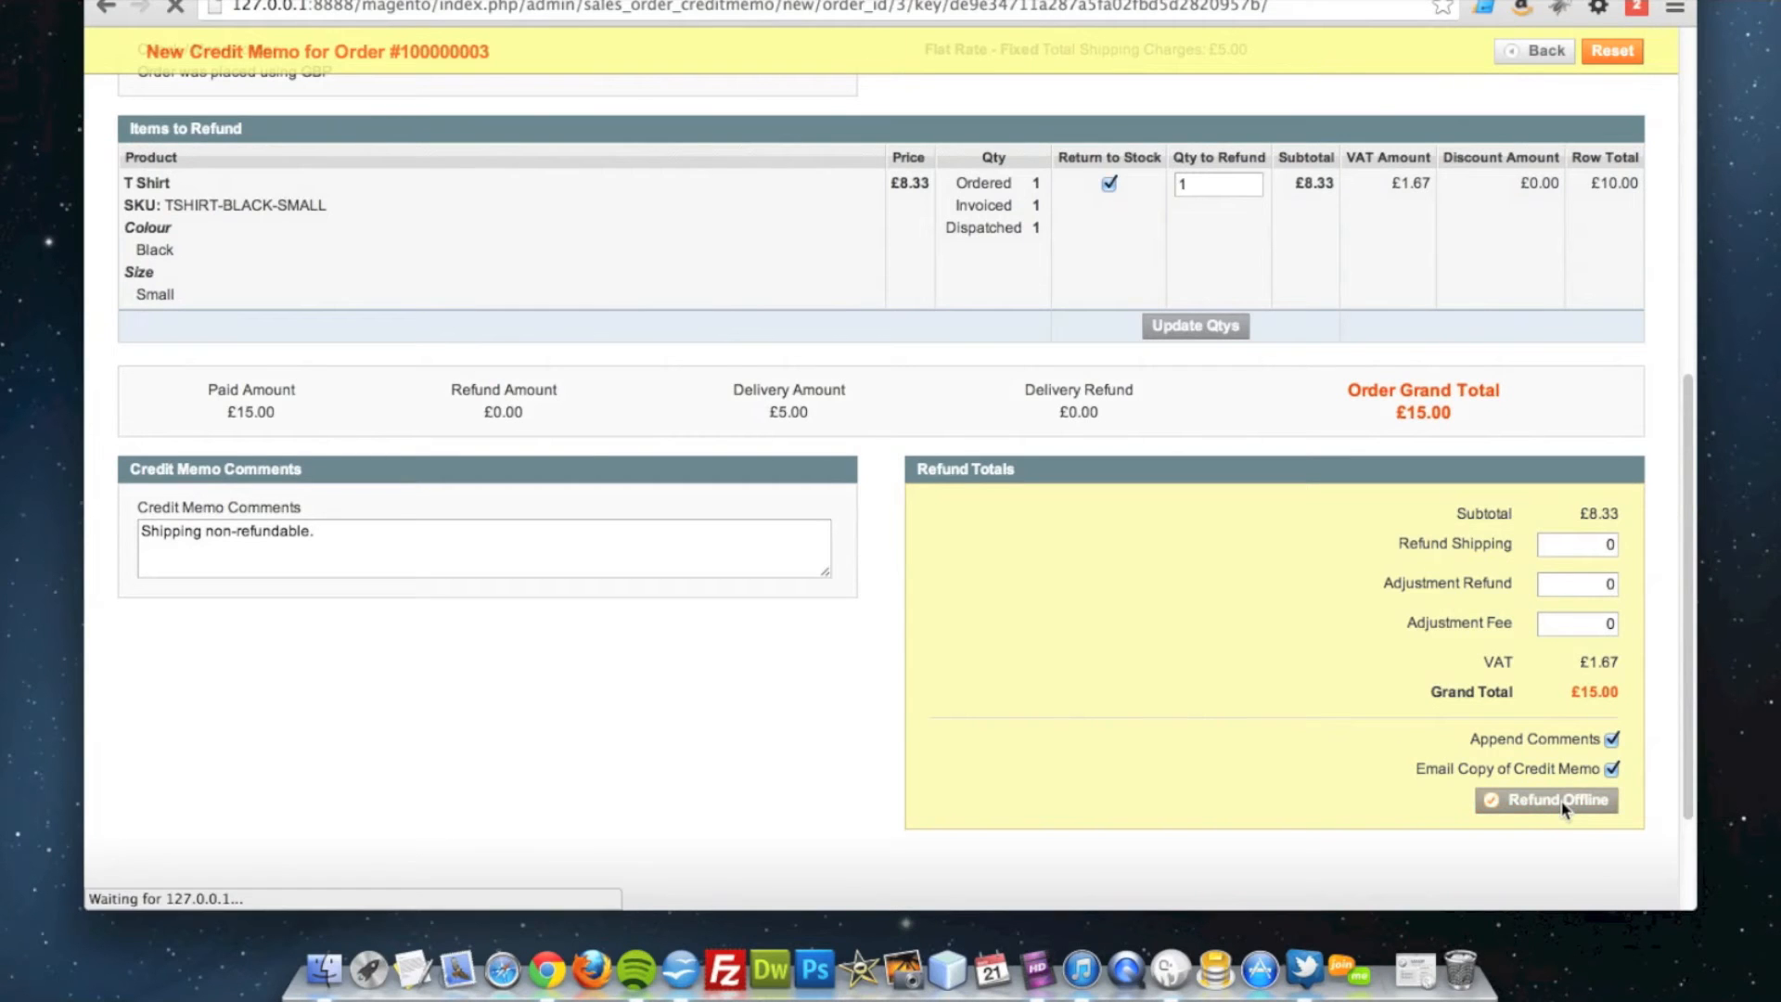
{"action": "left_click", "coordinate": [1547, 800]}
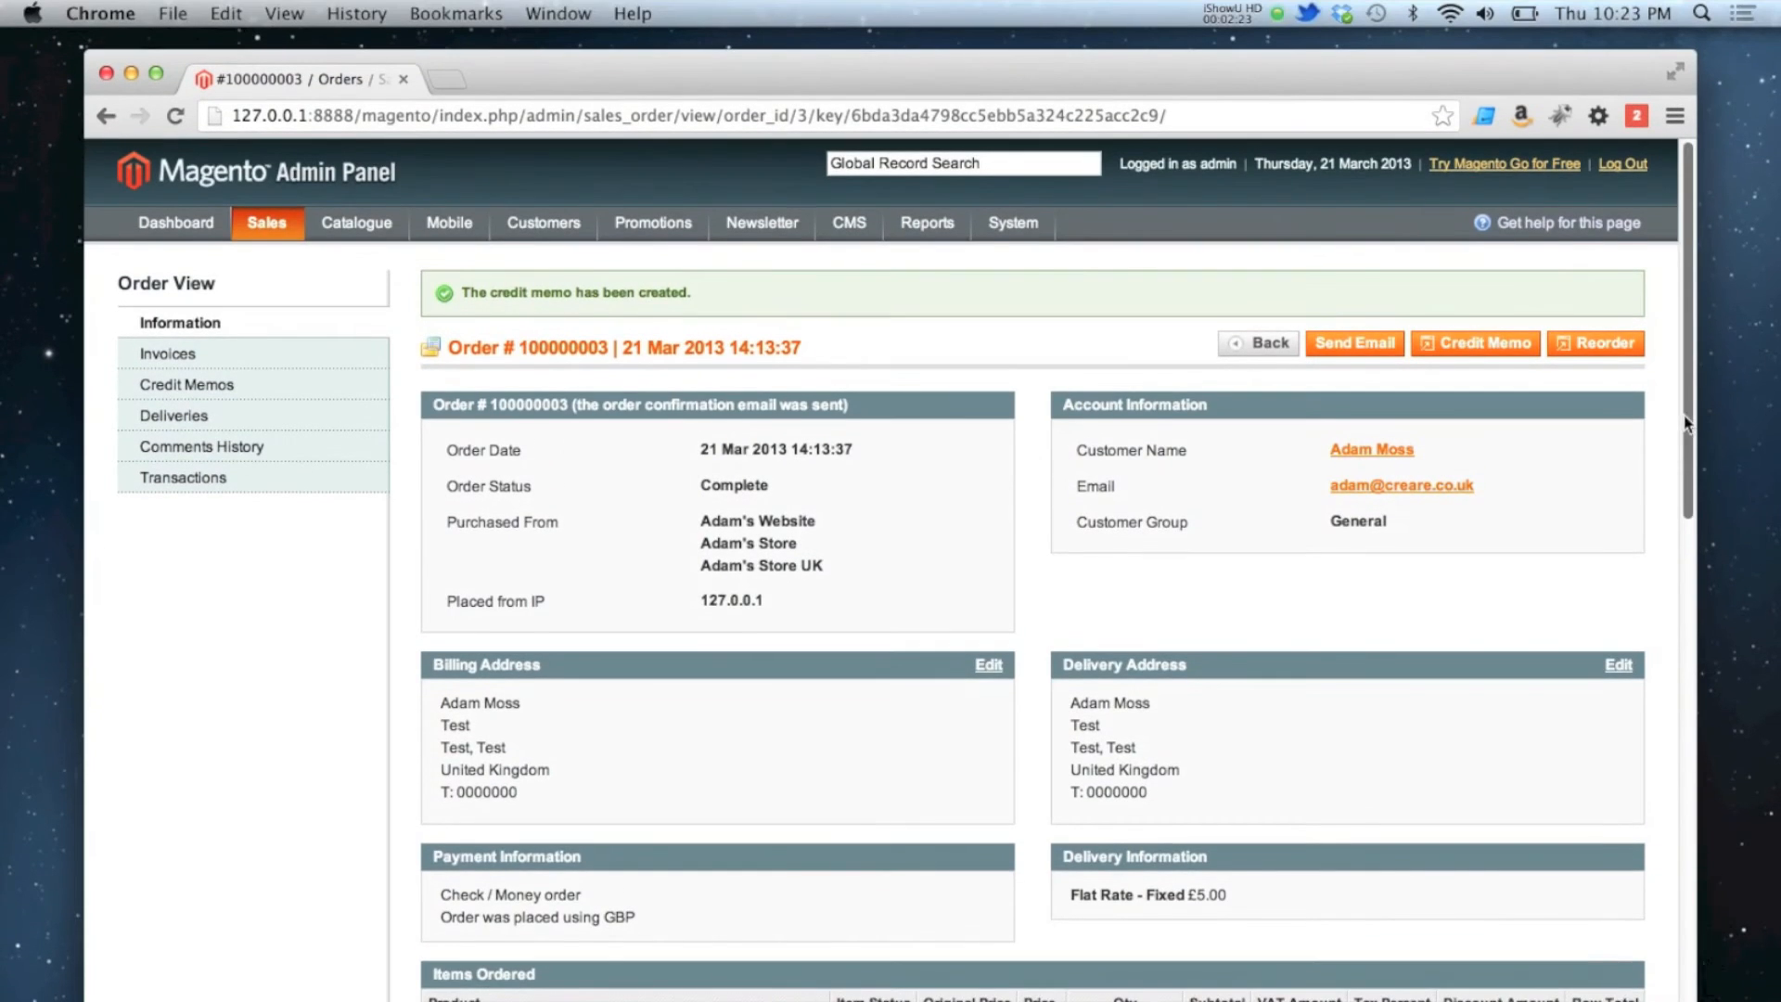
{"action": "scroll", "scroll_direction": "down", "scroll_amount": 3}
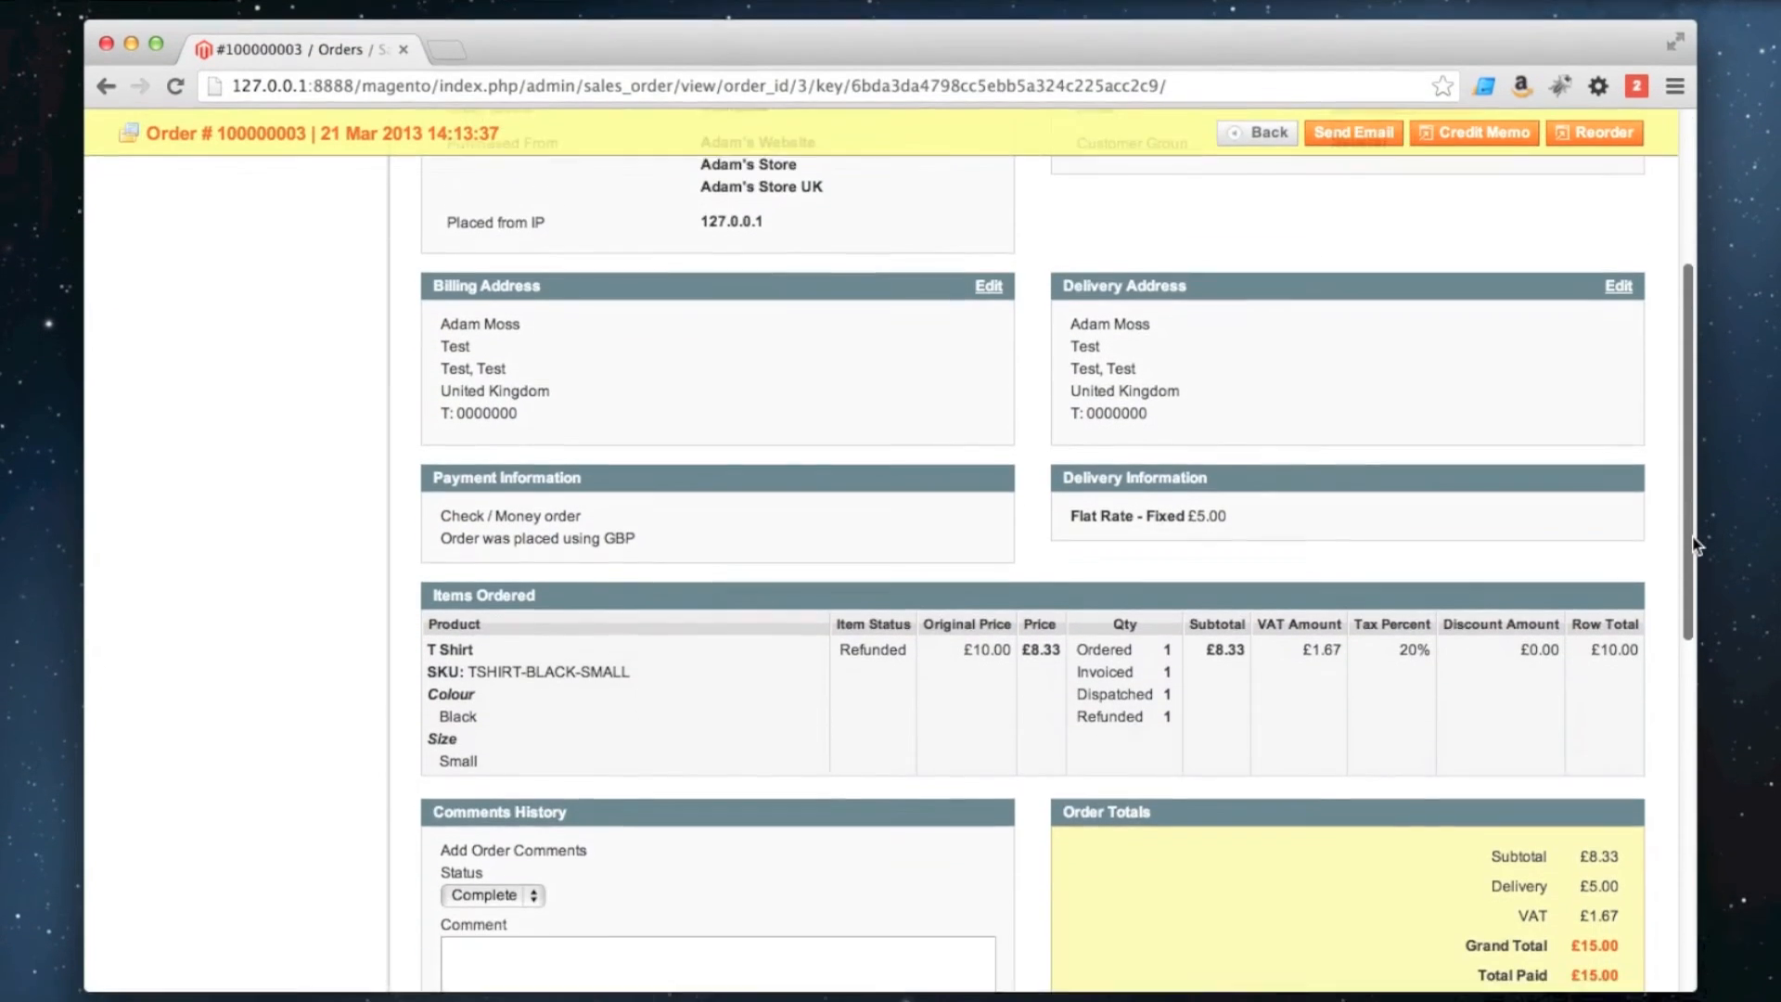
{"action": "scroll", "scroll_direction": "down", "scroll_amount": 3}
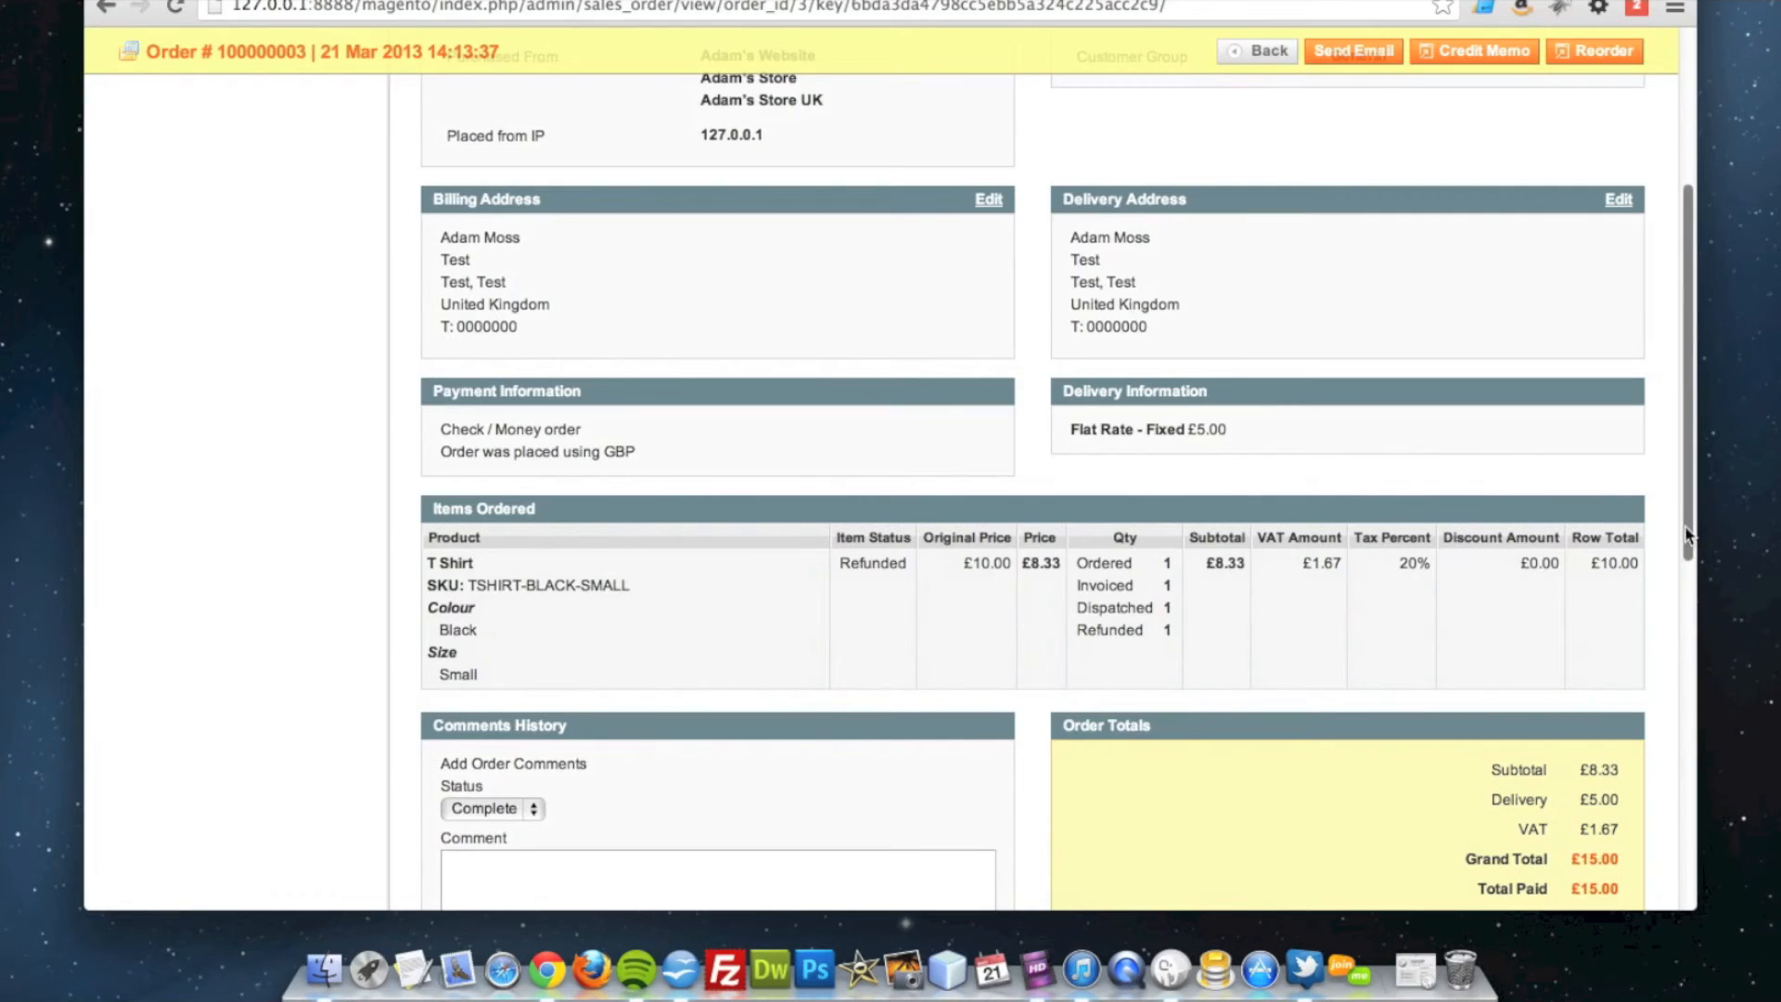
{"action": "scroll", "scroll_direction": "down", "scroll_amount": 3}
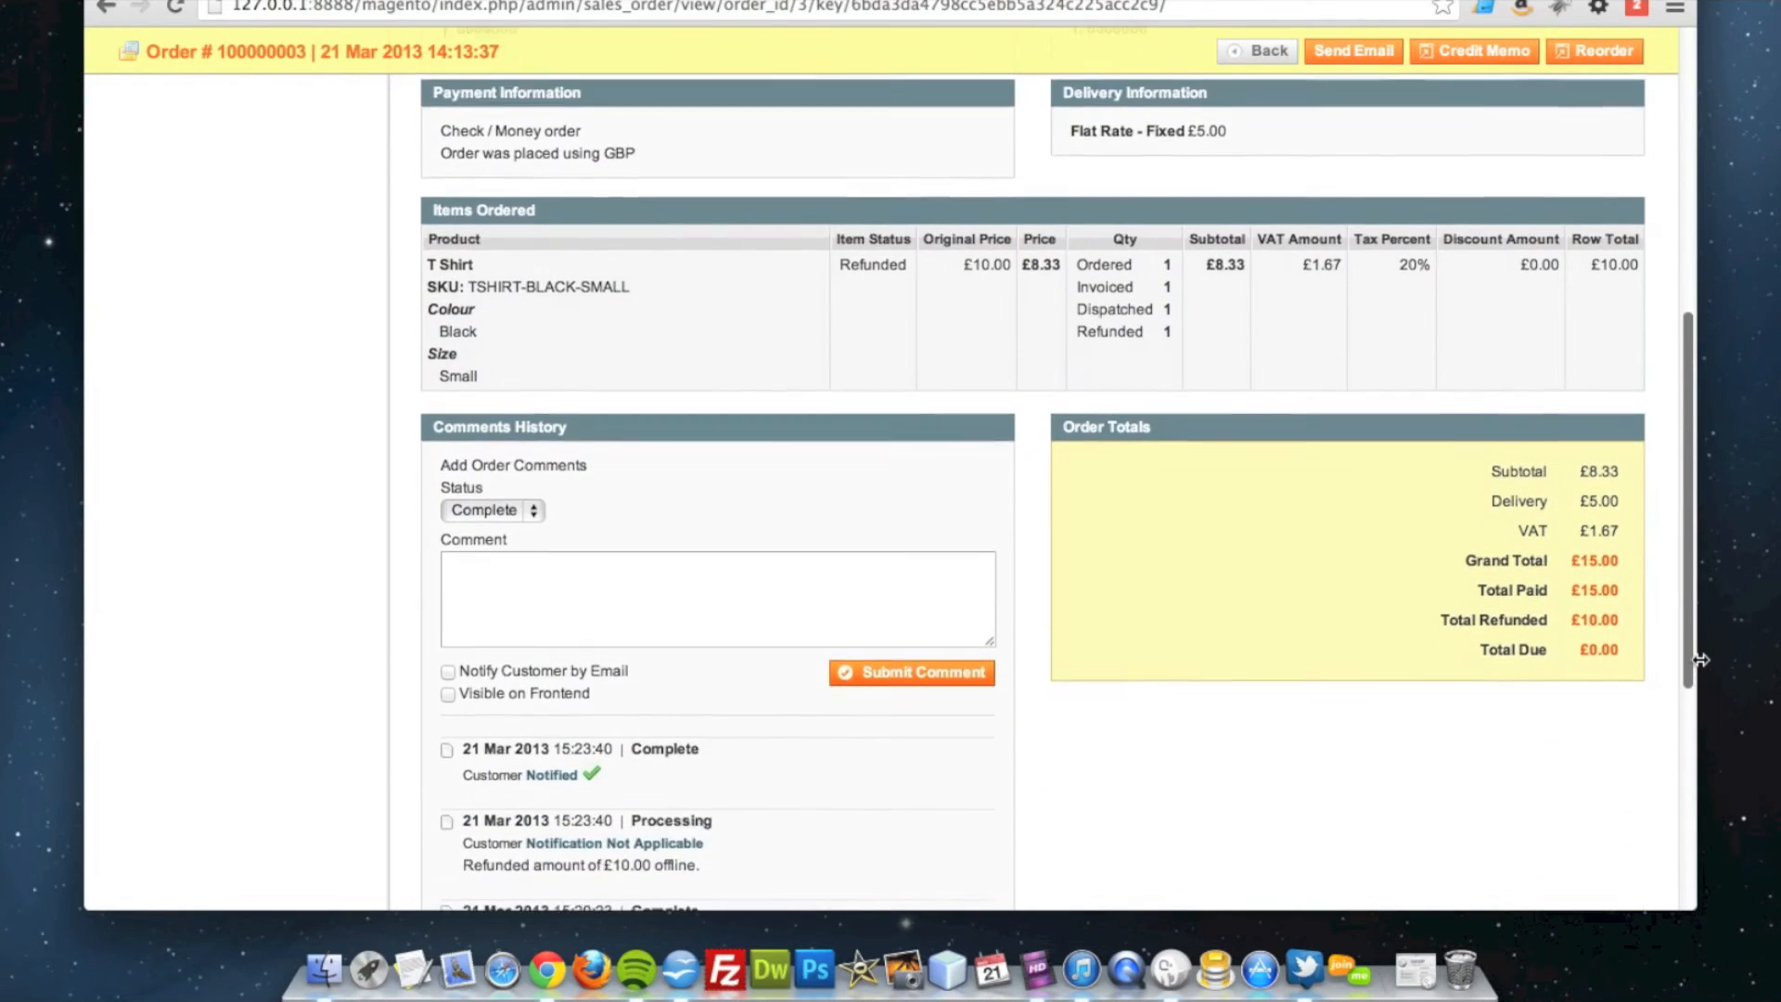
{"action": "scroll", "scroll_direction": "down", "scroll_amount": 3}
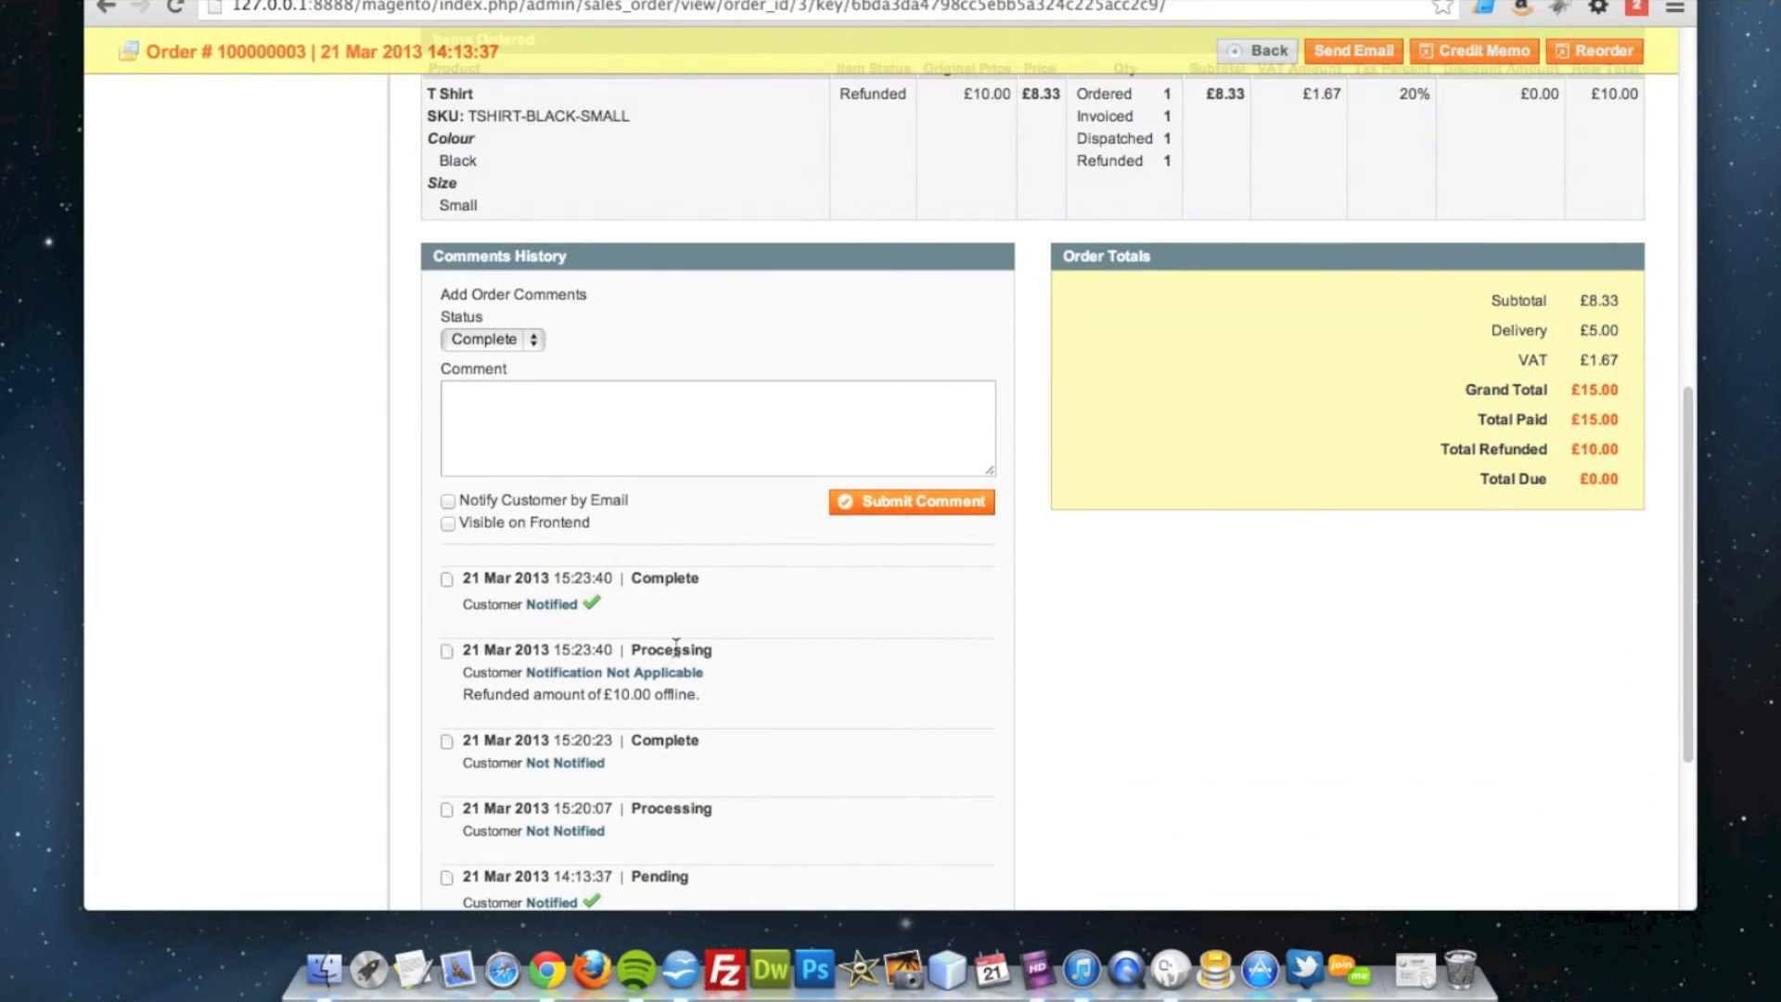
{"action": "scroll", "scroll_direction": "up", "scroll_amount": 3}
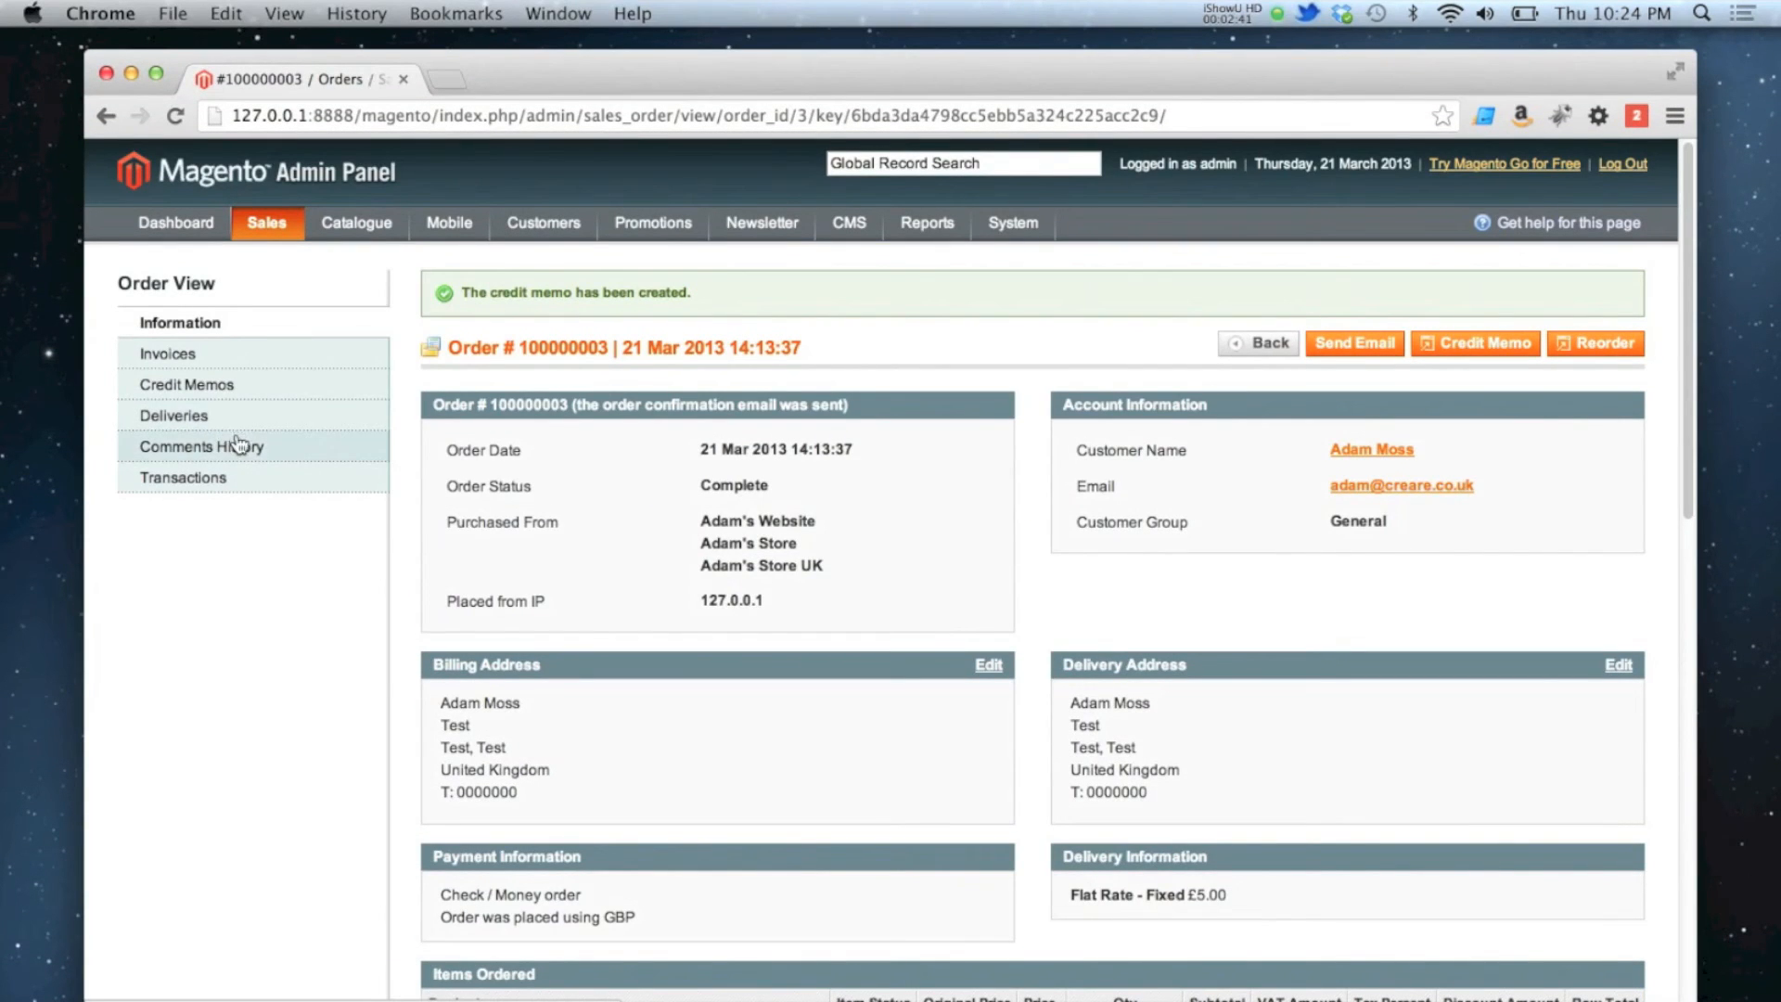
Open credit memo 100000001 and review the £10.00 refund and shipping comment
{"action": "left_click", "coordinate": [185, 384]}
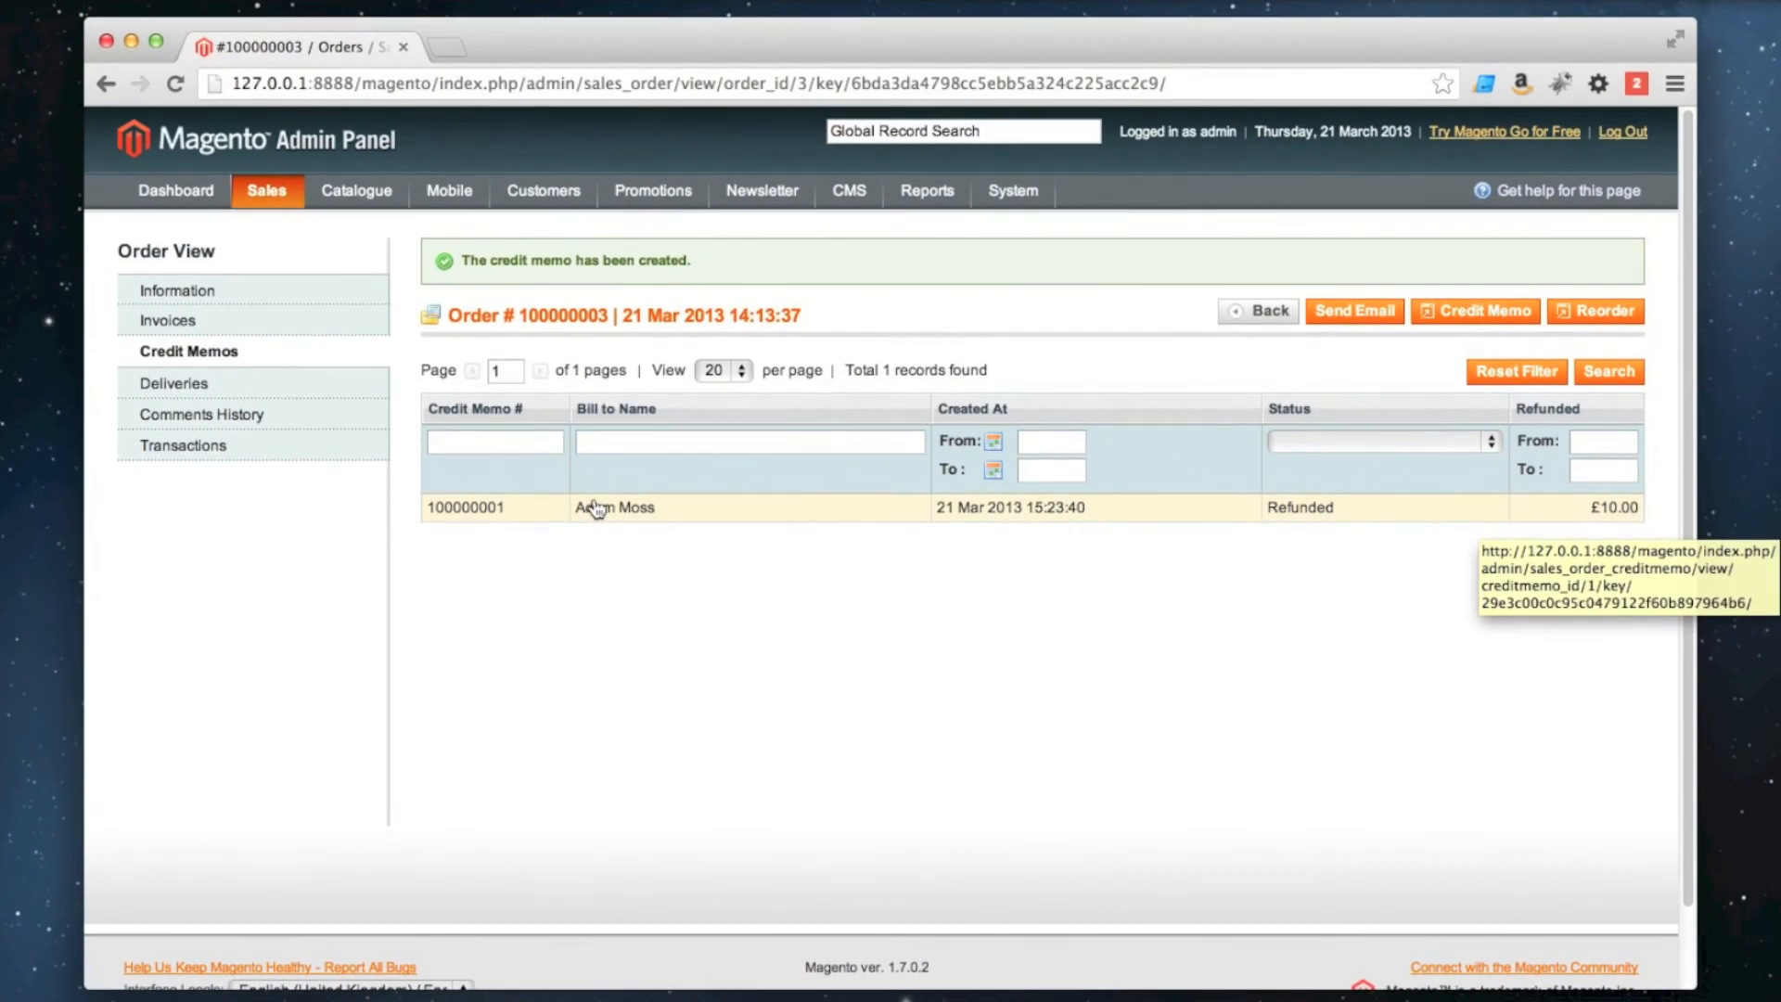
{"action": "left_click", "coordinate": [596, 507]}
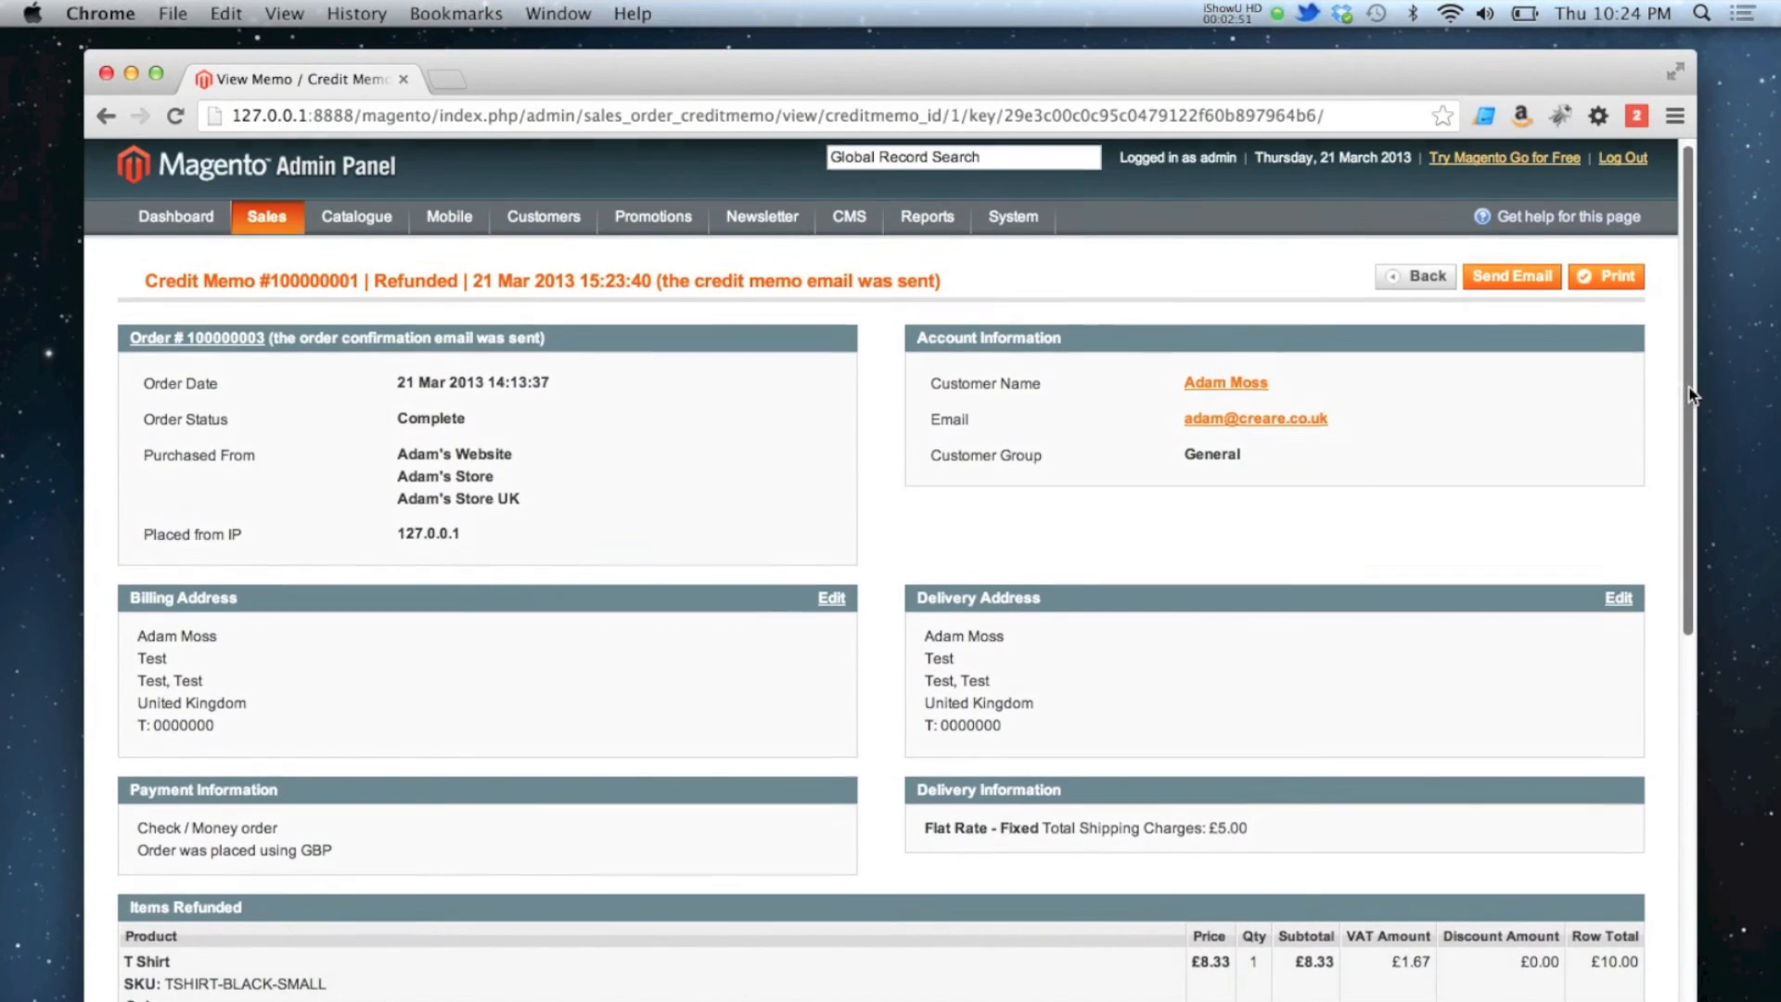
{"action": "scroll", "scroll_direction": "down", "scroll_amount": 3}
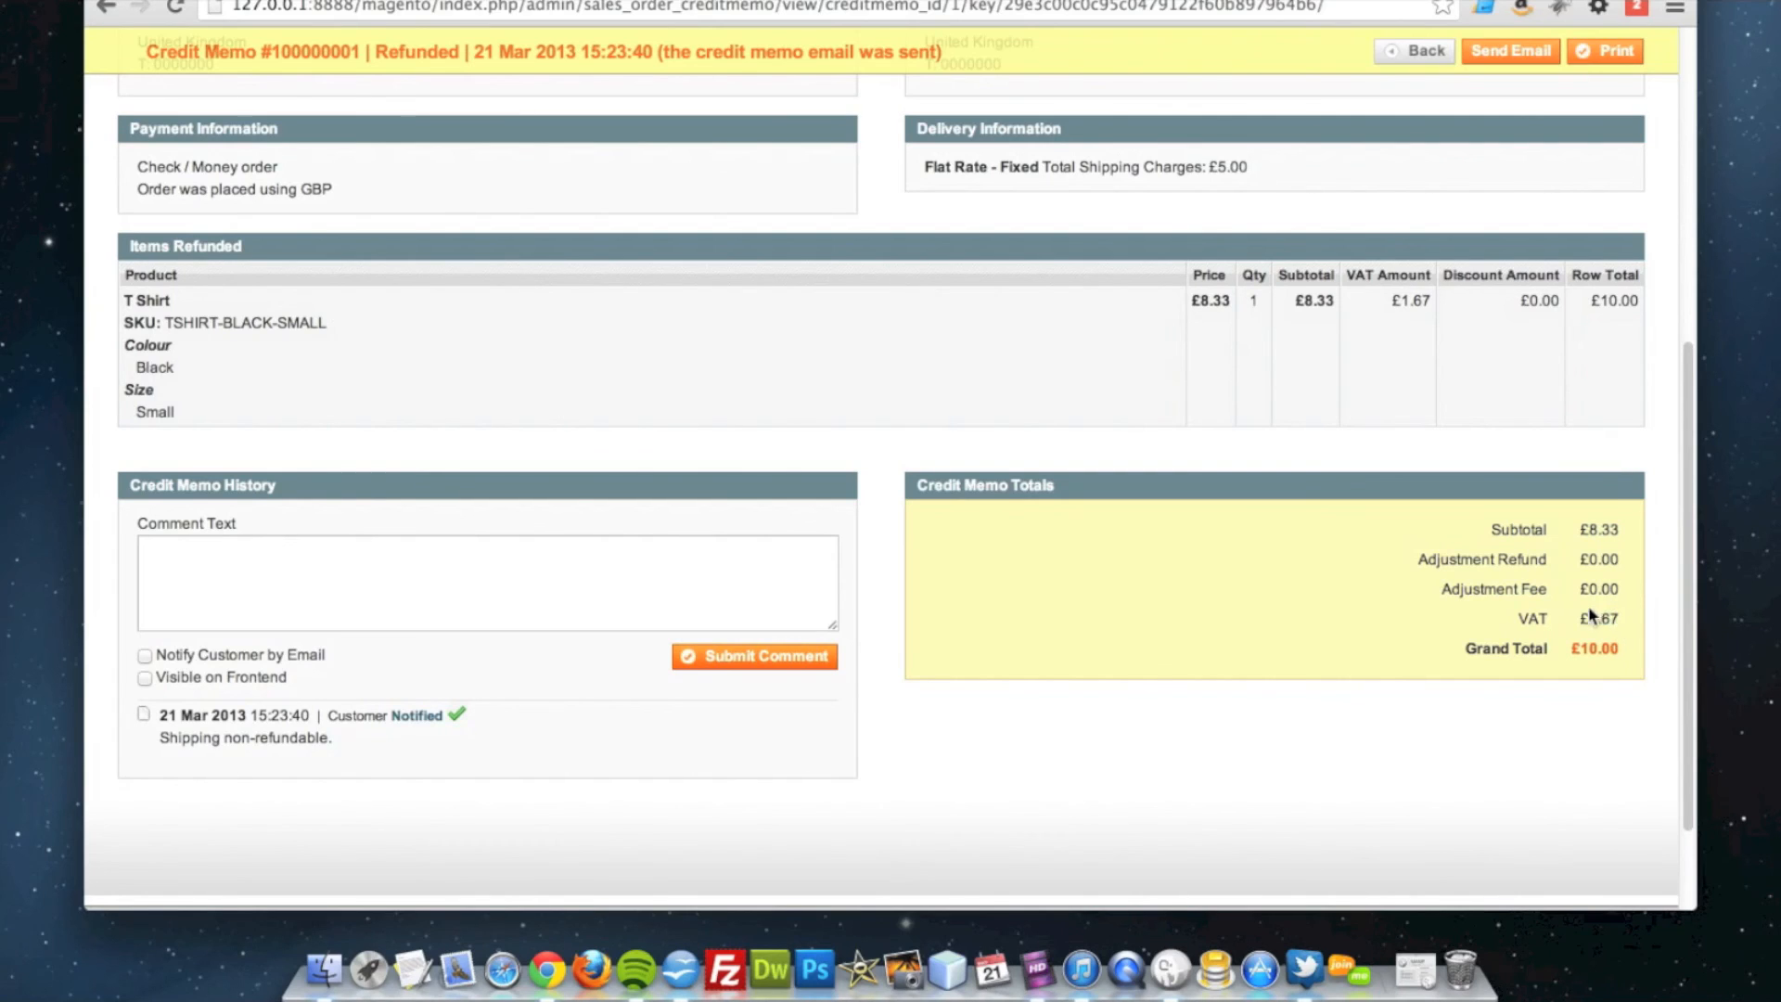
{"action": "mouse_move", "coordinate": [1672, 542]}
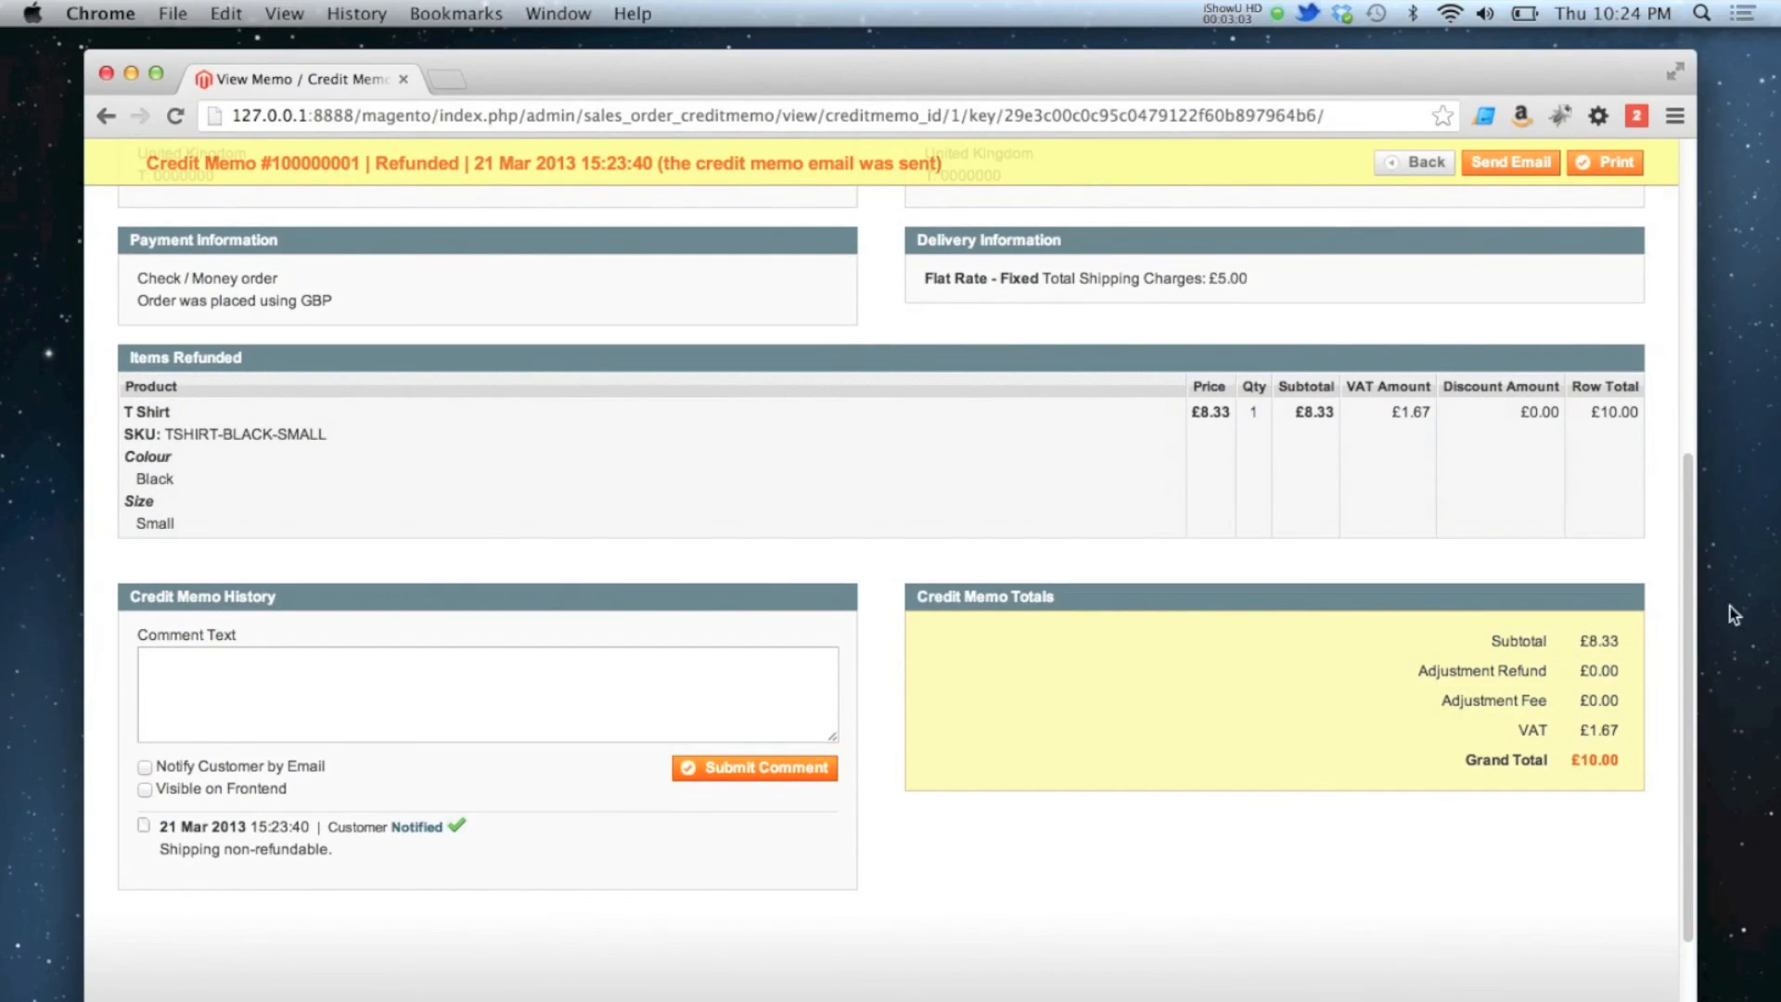
{"action": "scroll", "scroll_direction": "up", "scroll_amount": 3}
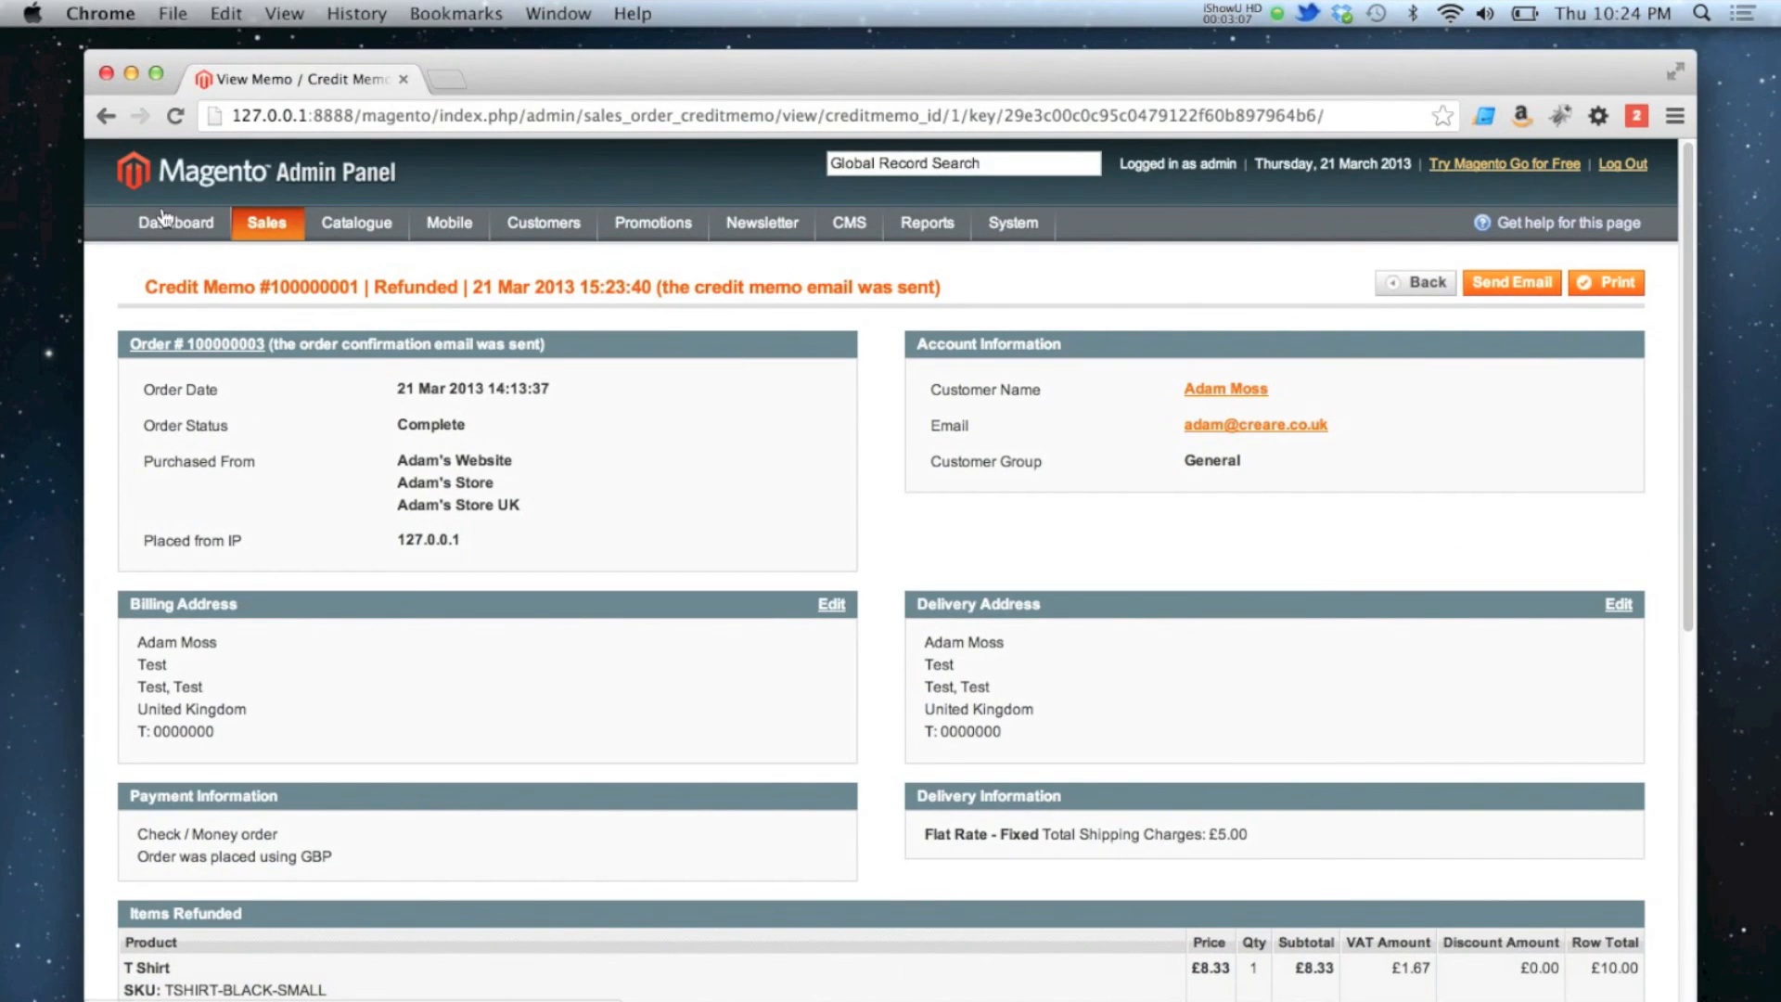
Go back to the admin dashboard
{"action": "left_click", "coordinate": [174, 222]}
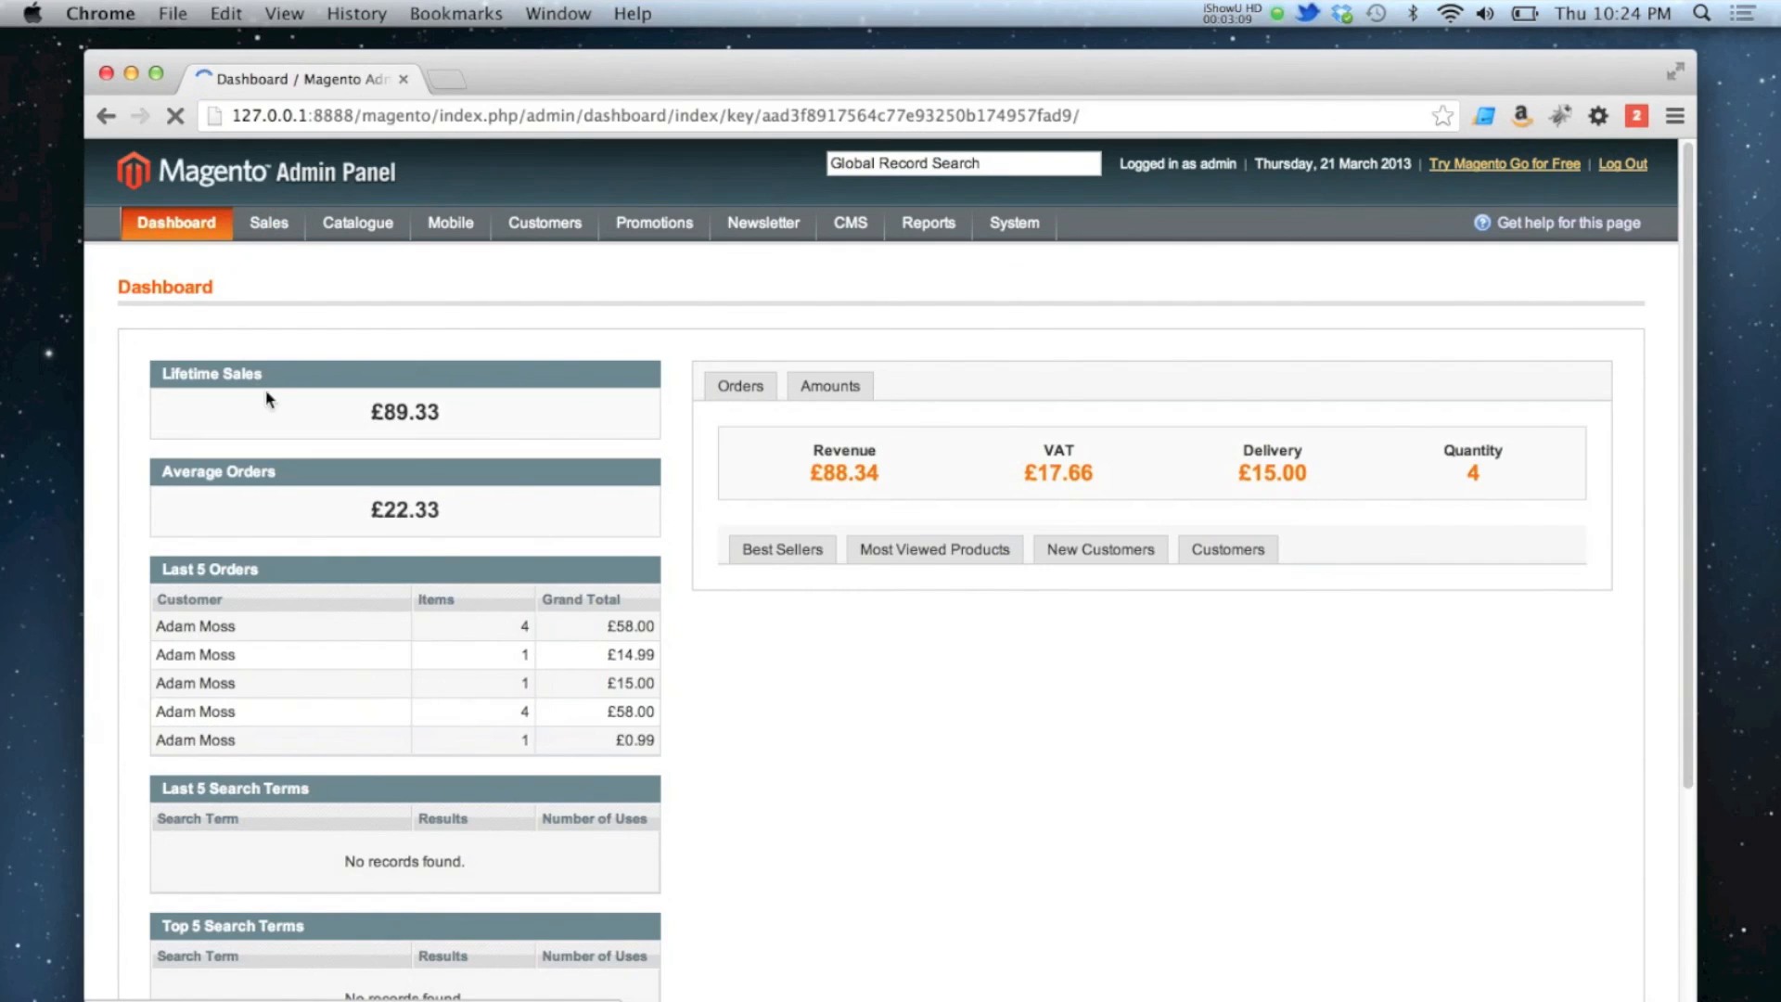
{"action": "left_click", "coordinate": [740, 385]}
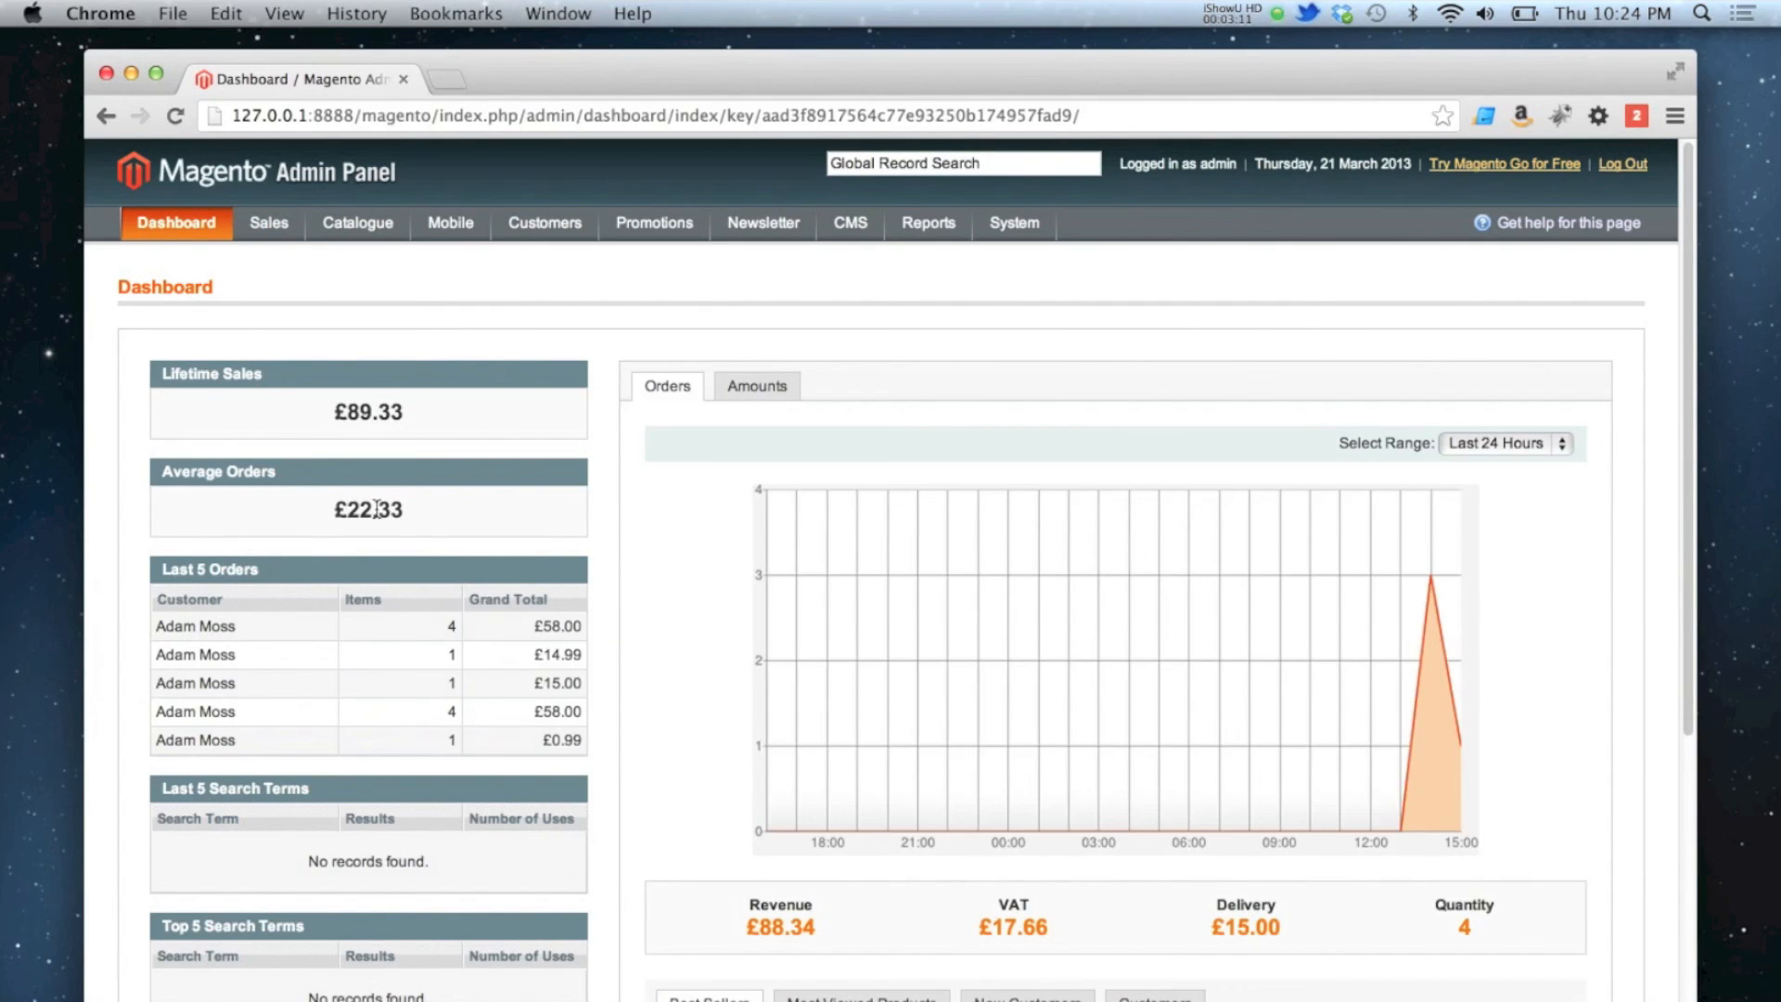